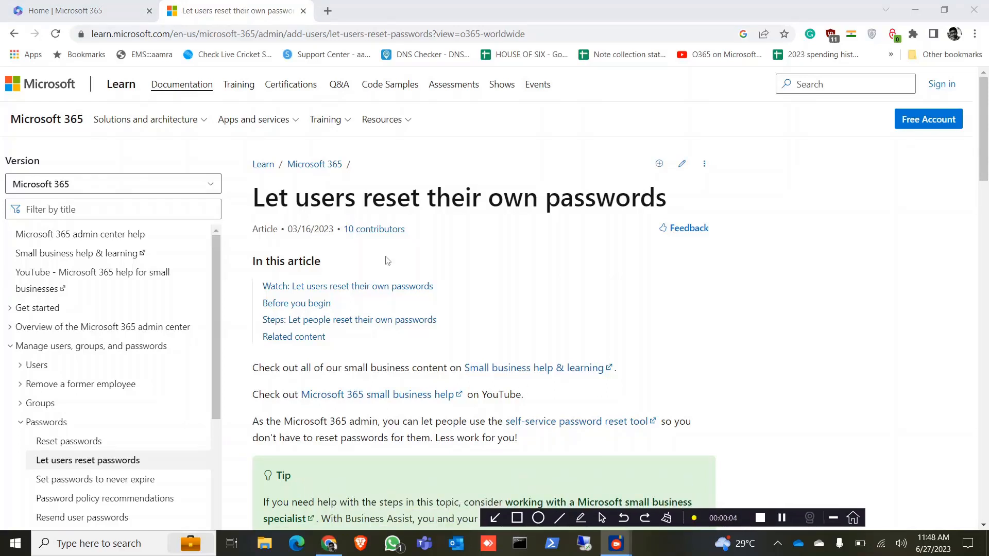
mouse_move(475, 211)
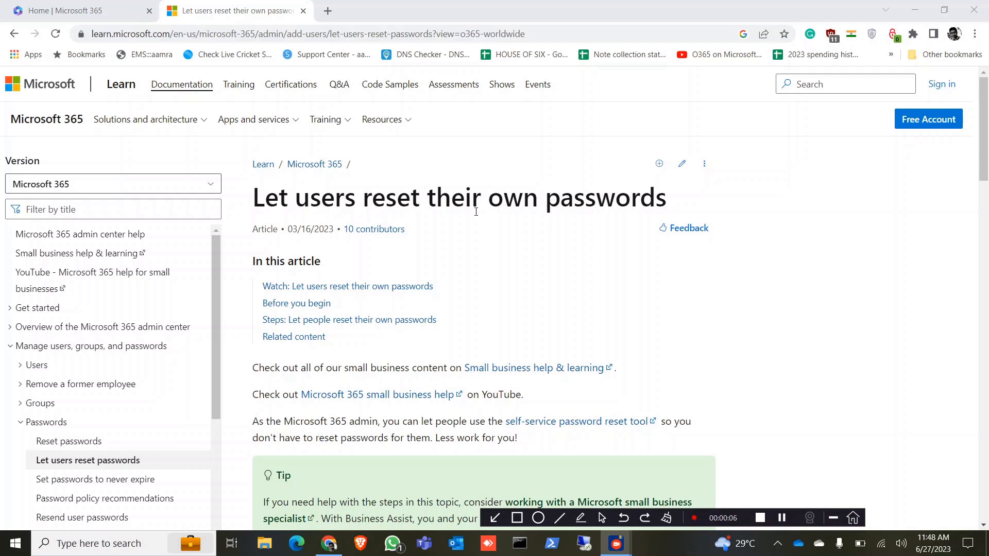
mouse_move(656, 308)
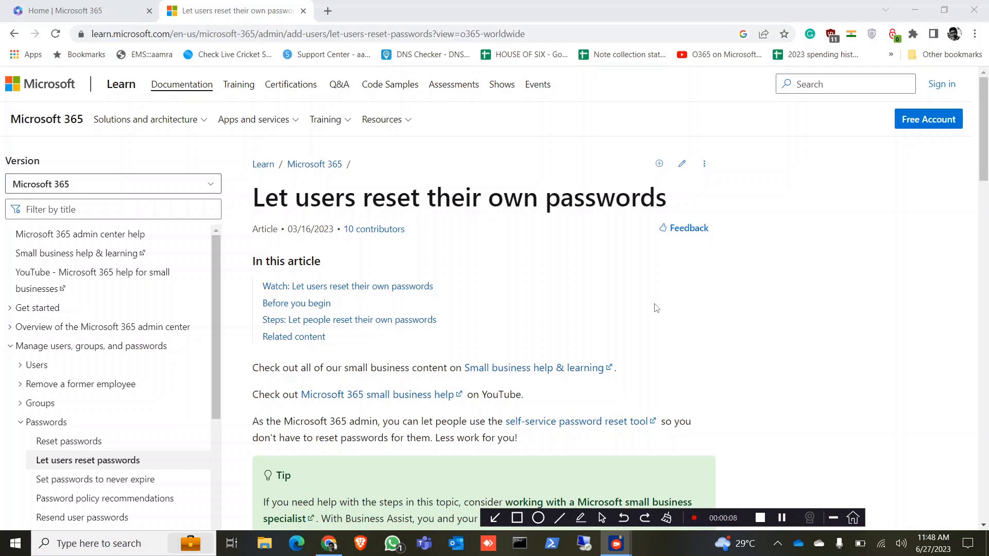
mouse_move(536, 440)
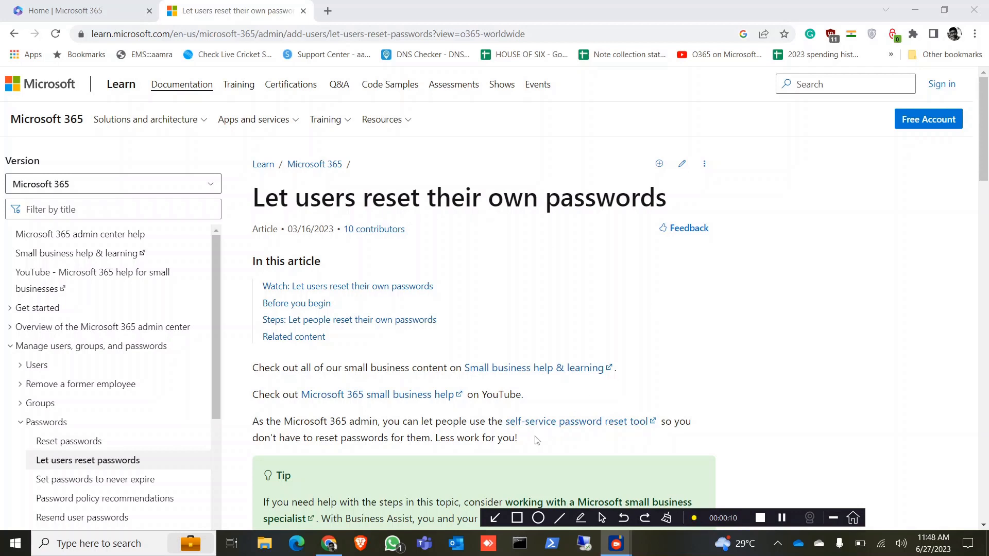
mouse_move(730, 438)
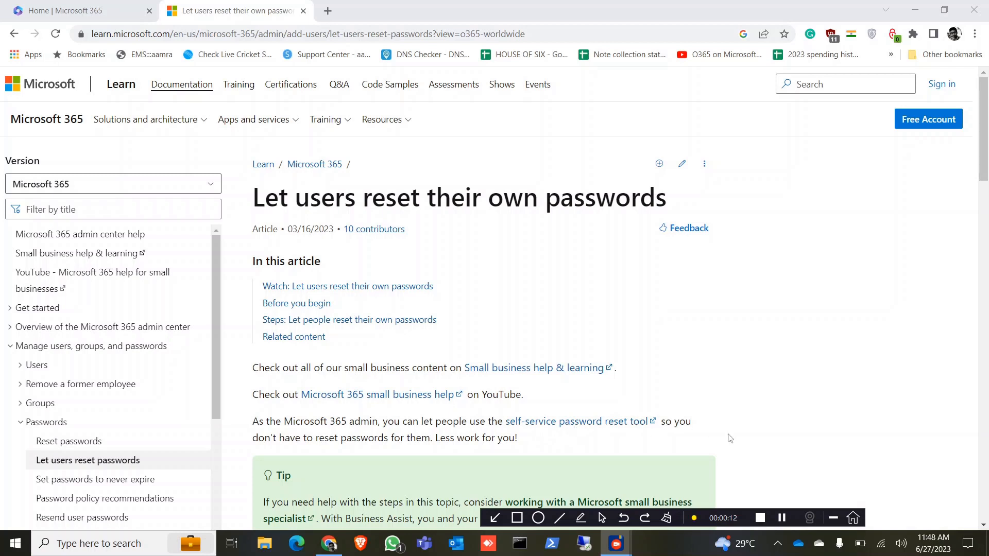
mouse_move(341, 427)
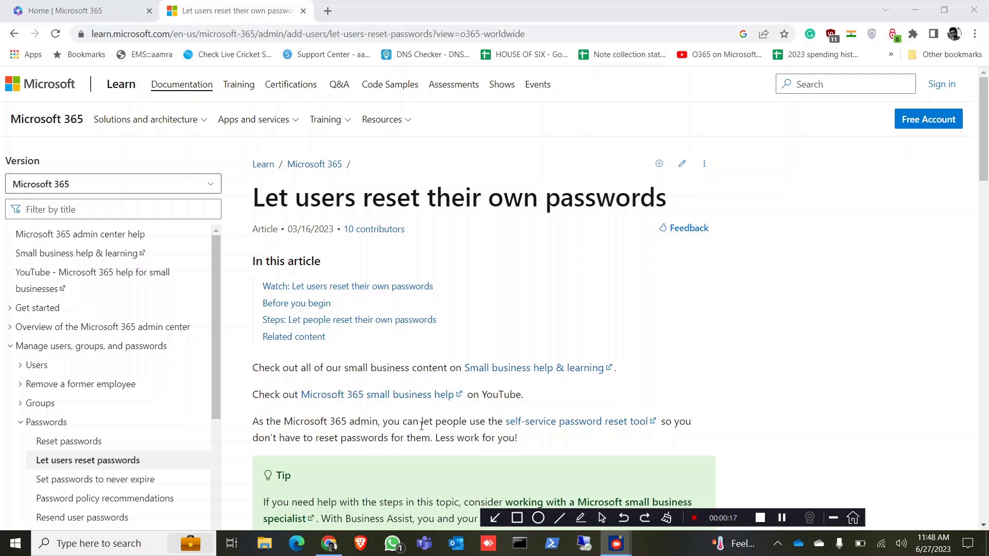
mouse_move(427, 258)
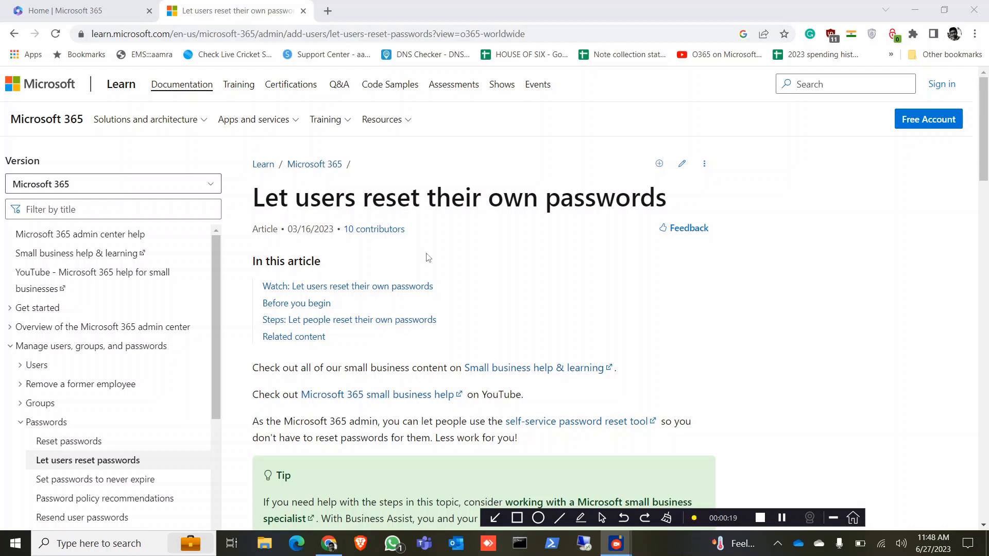
mouse_move(978, 206)
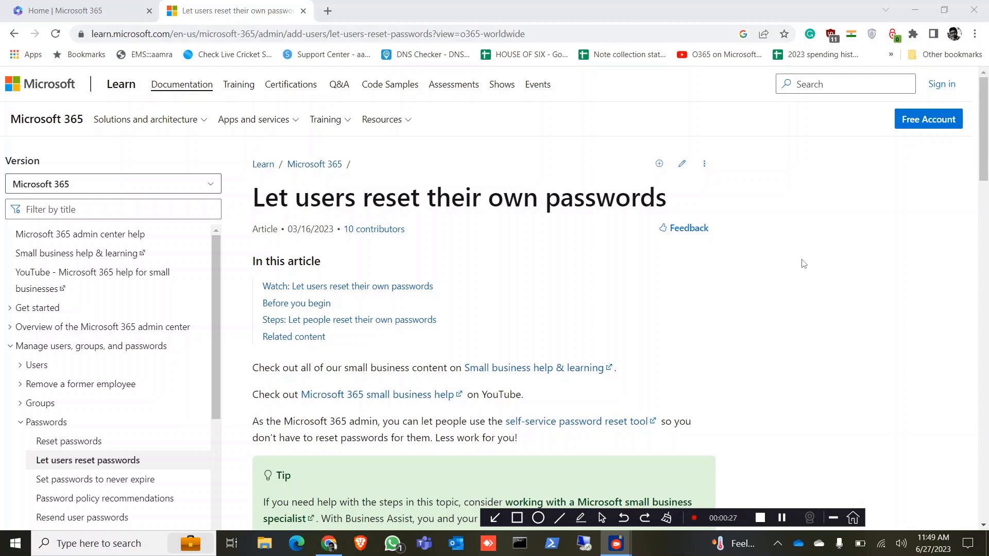
mouse_move(709, 218)
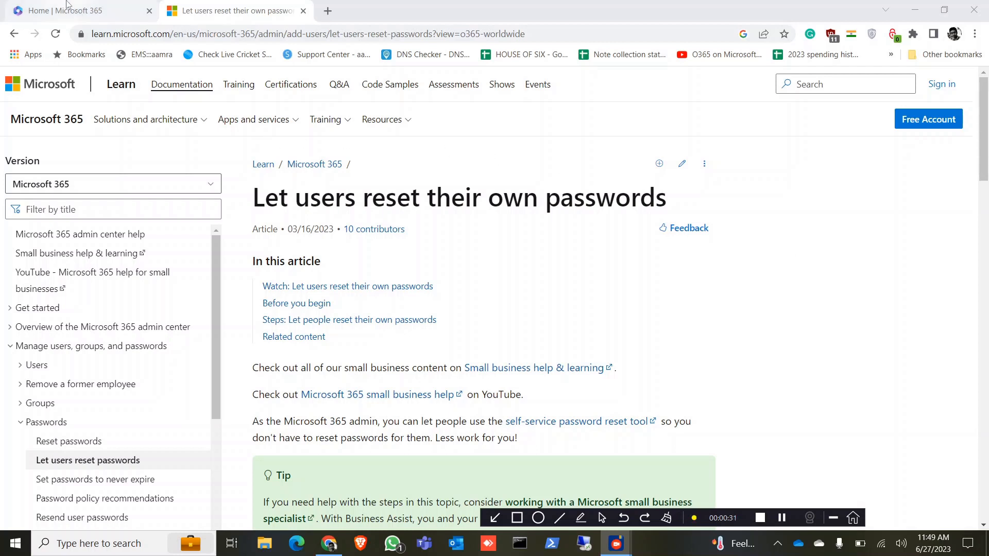
Step: From Microsoft 365 home, open the admin center and go to Settings > Org settings
left_click(76, 11)
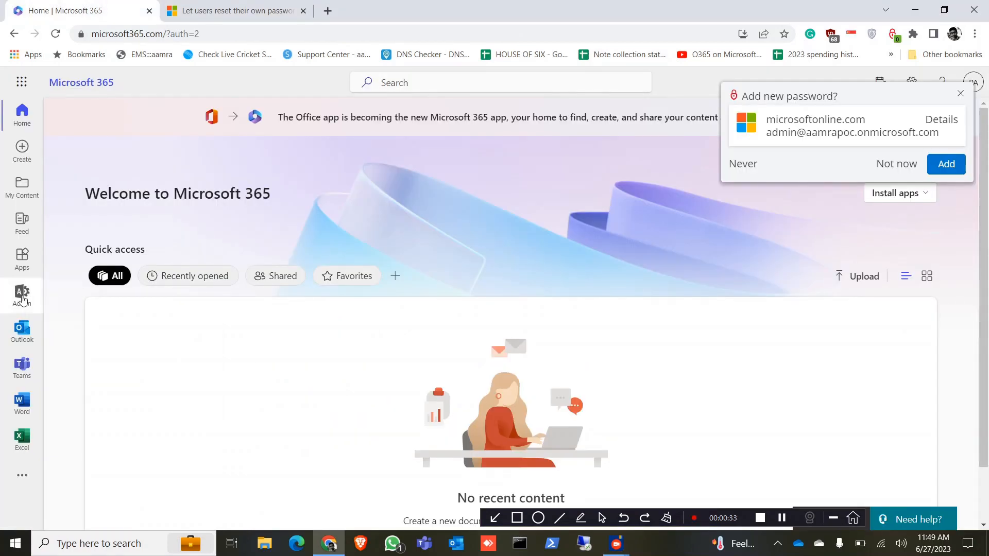
left_click(22, 295)
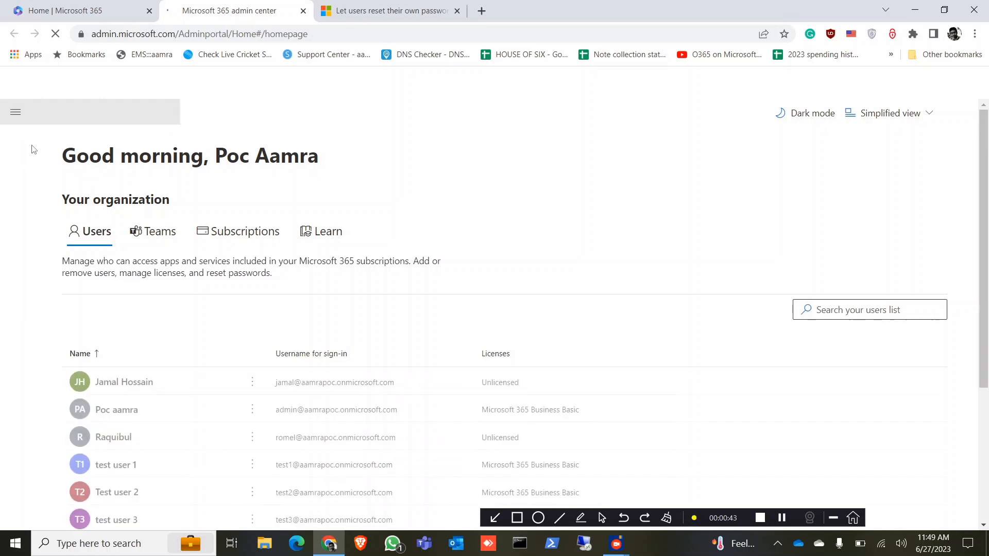
left_click(15, 113)
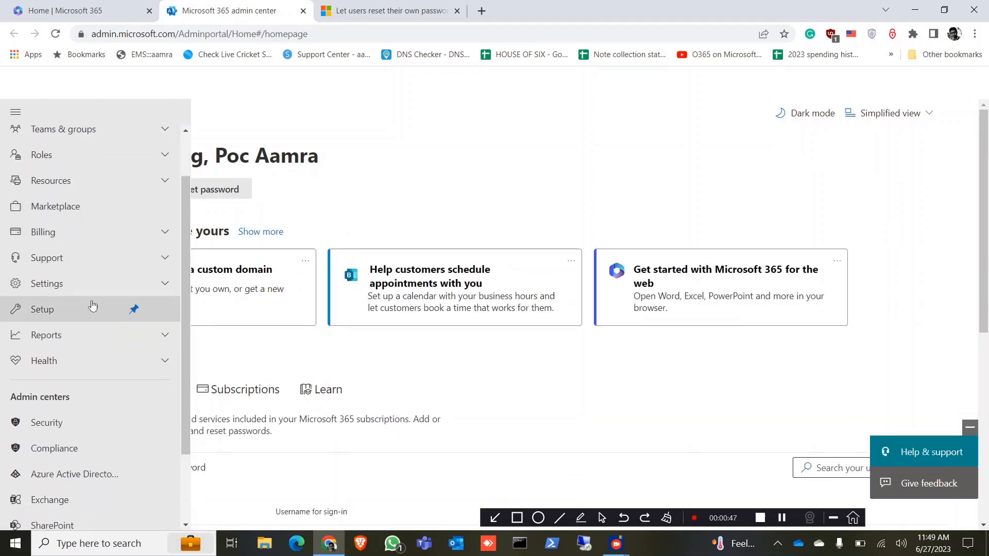
left_click(47, 284)
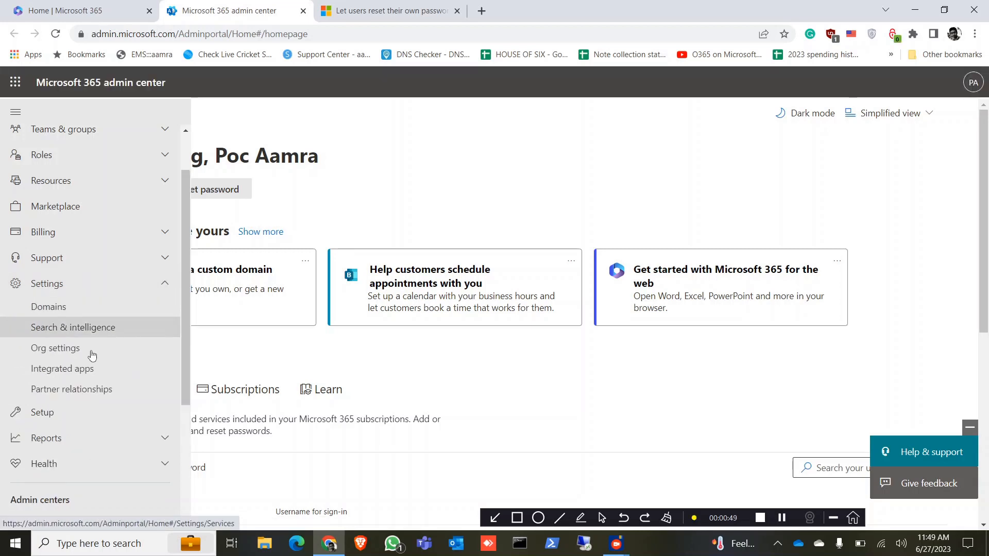
left_click(55, 348)
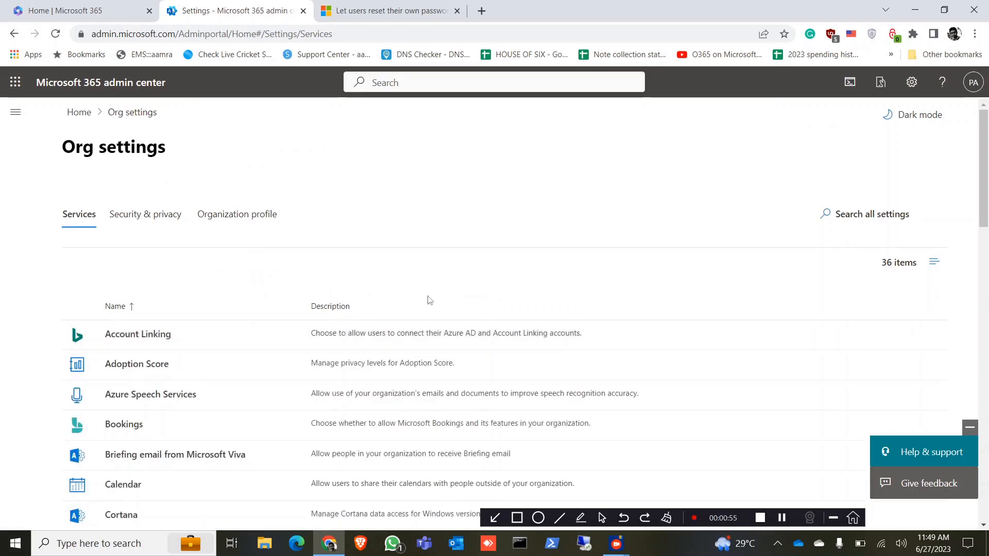
Step: Under Security & privacy, open Self-service password reset and follow the Azure portal link
left_click(146, 214)
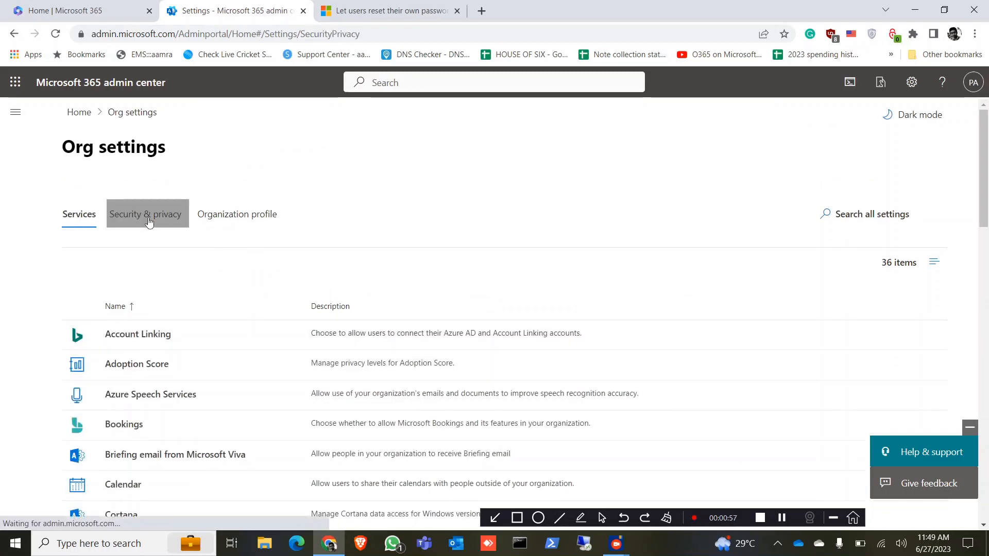
left_click(146, 214)
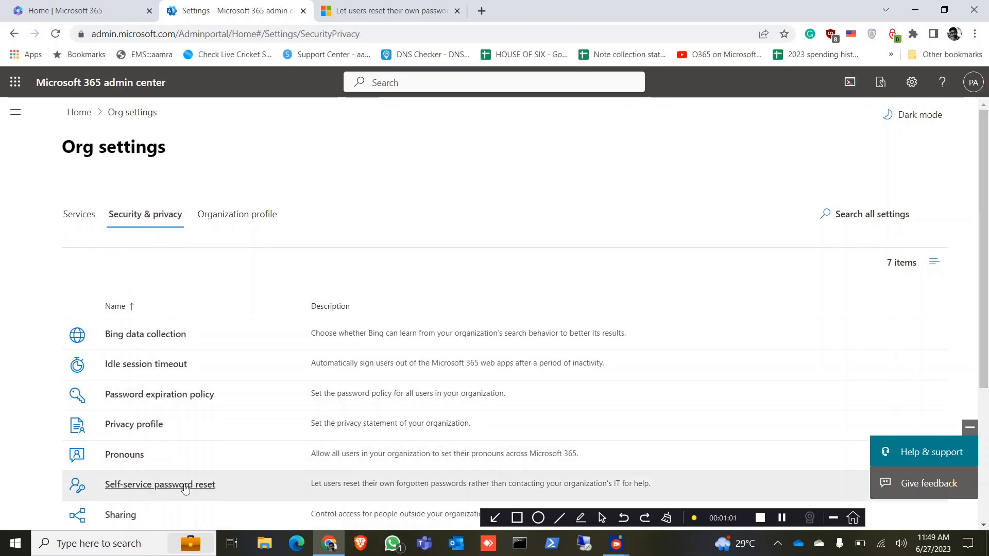
left_click(160, 485)
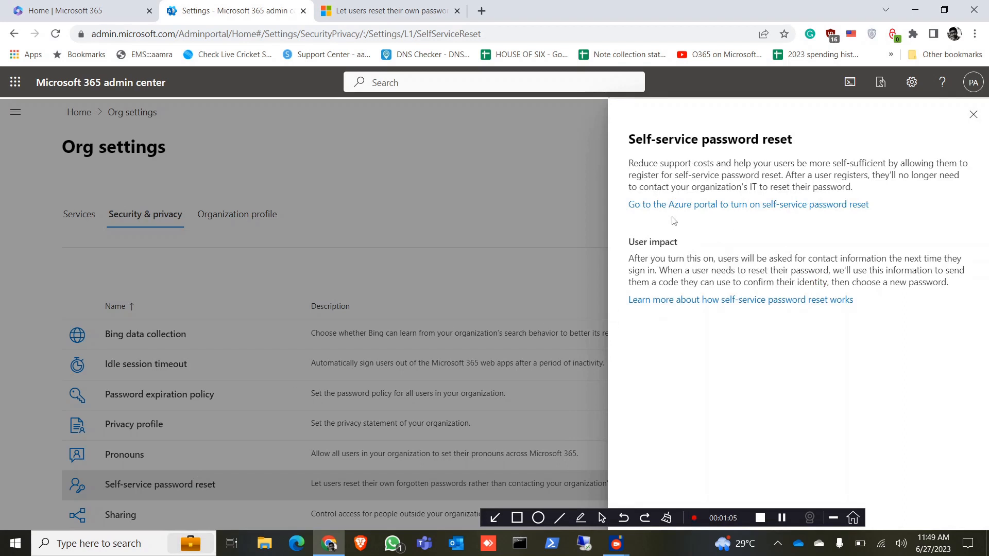
left_click(747, 204)
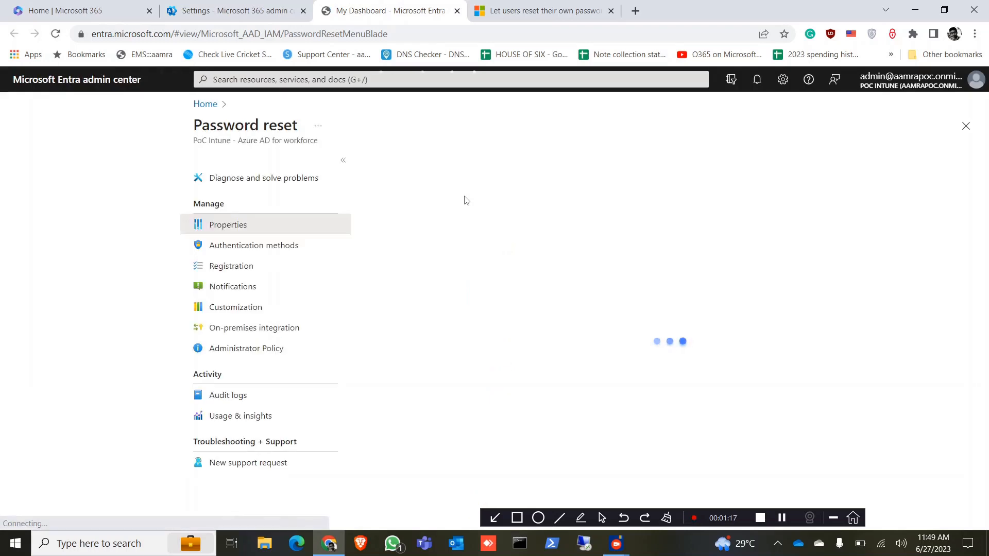
Step: In Password reset Properties, enable self-service password reset for All users
left_click(228, 225)
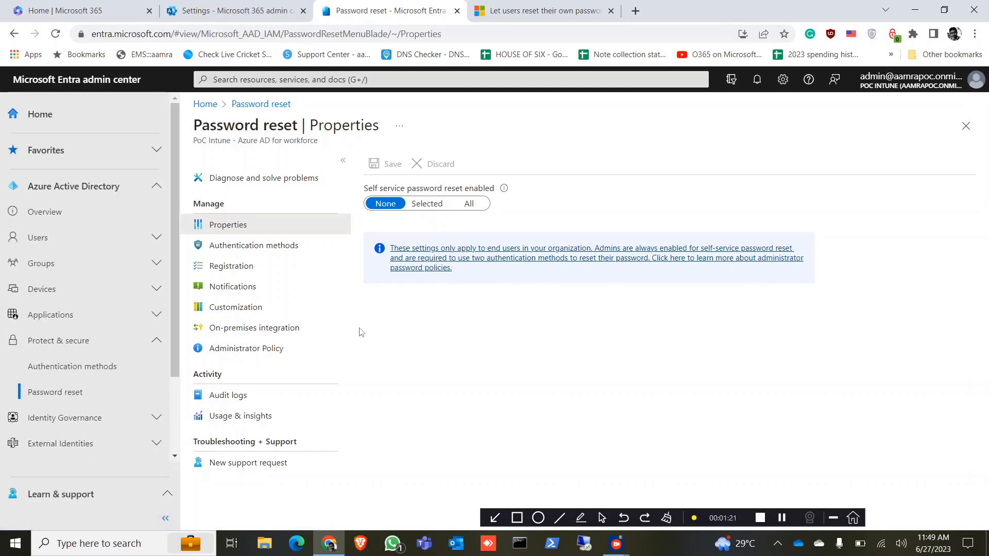
mouse_move(392, 307)
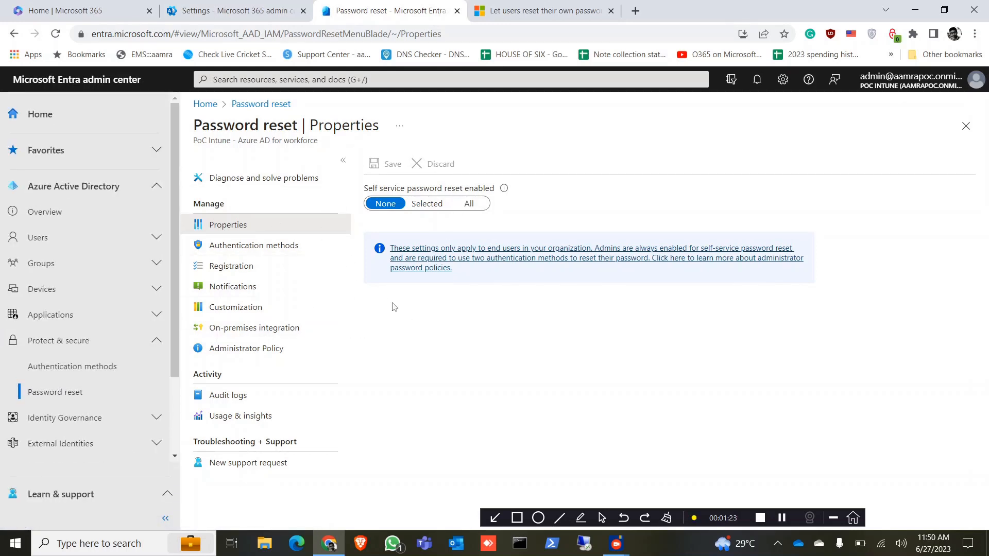
mouse_move(394, 216)
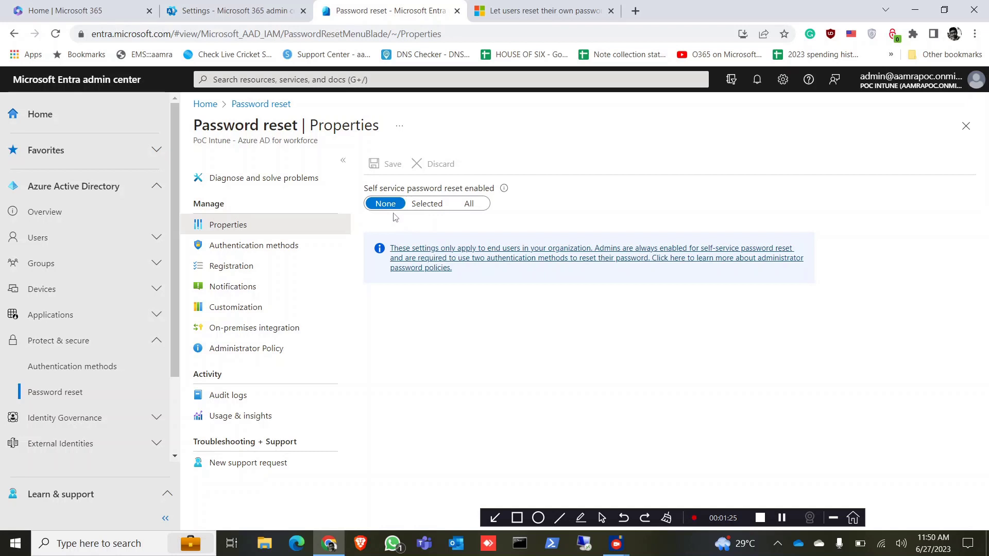
left_click(468, 203)
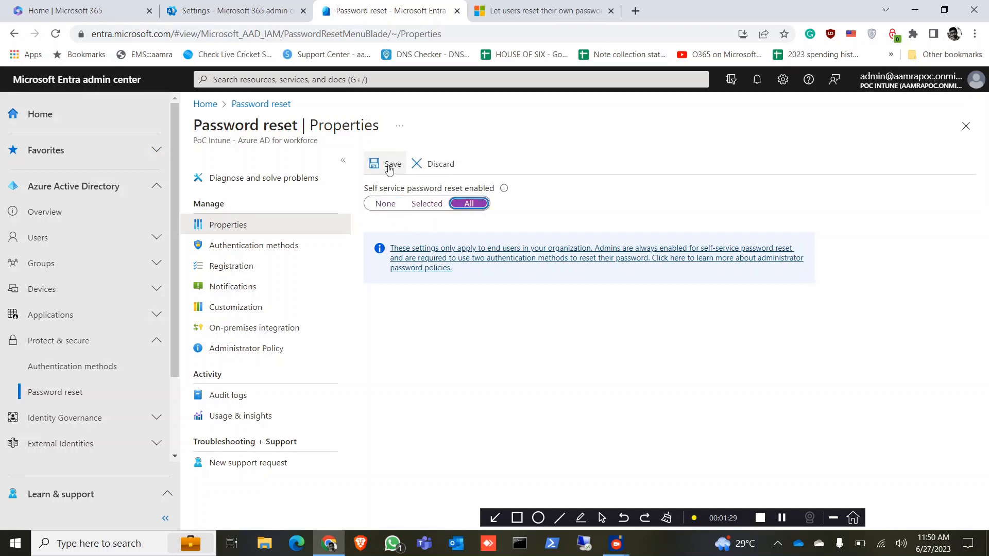
mouse_move(391, 167)
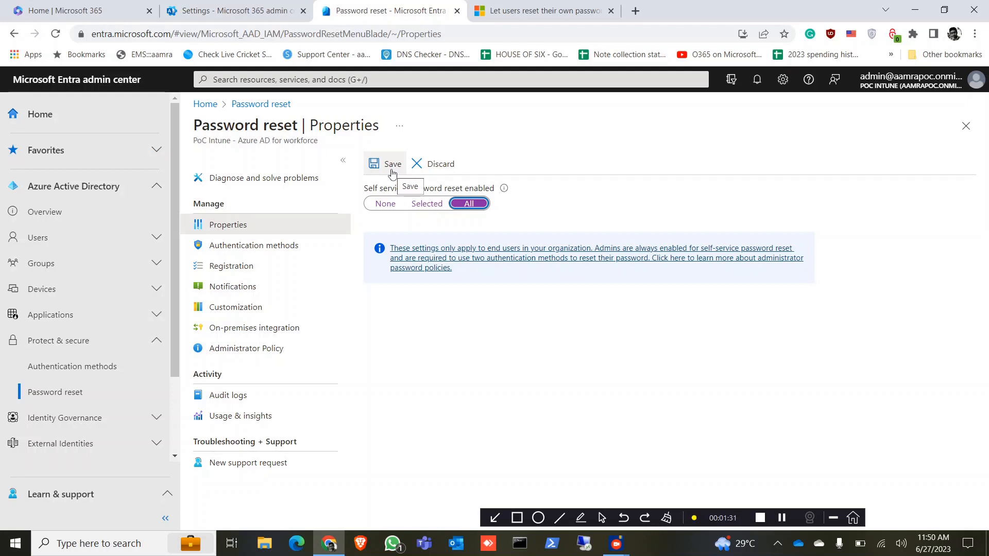
mouse_move(427, 316)
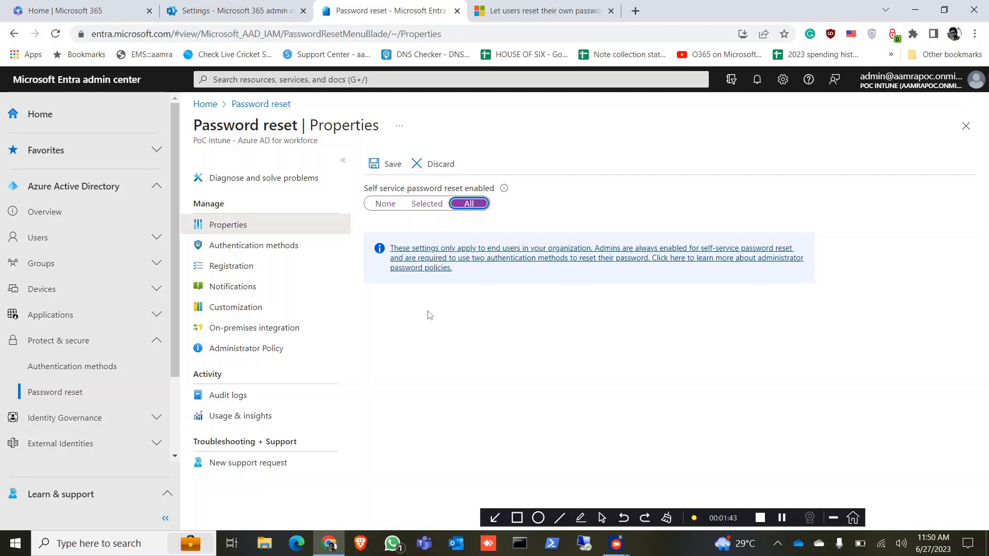
Step: Switch the reset scope to Selected, close the group picker empty, and return to Microsoft 365 home
left_click(426, 203)
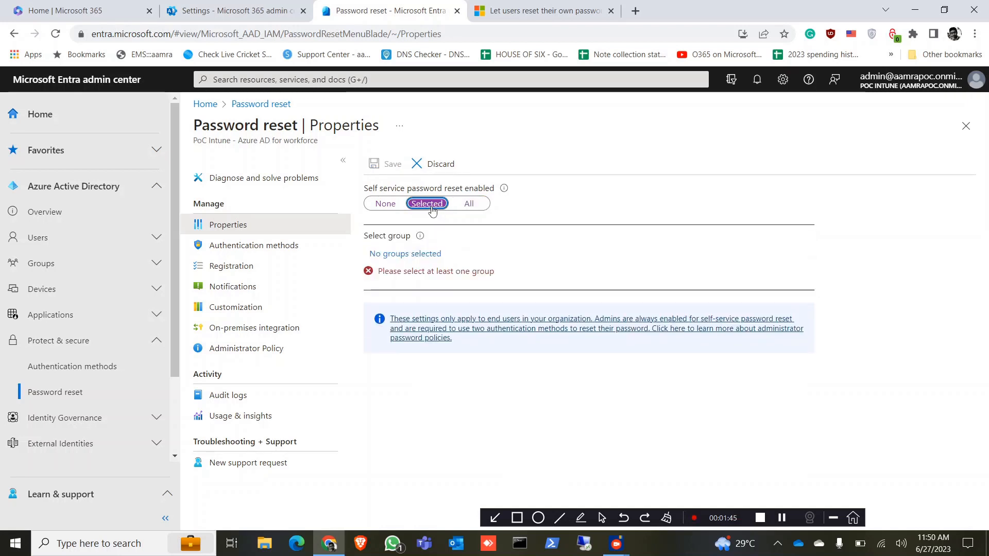
left_click(405, 253)
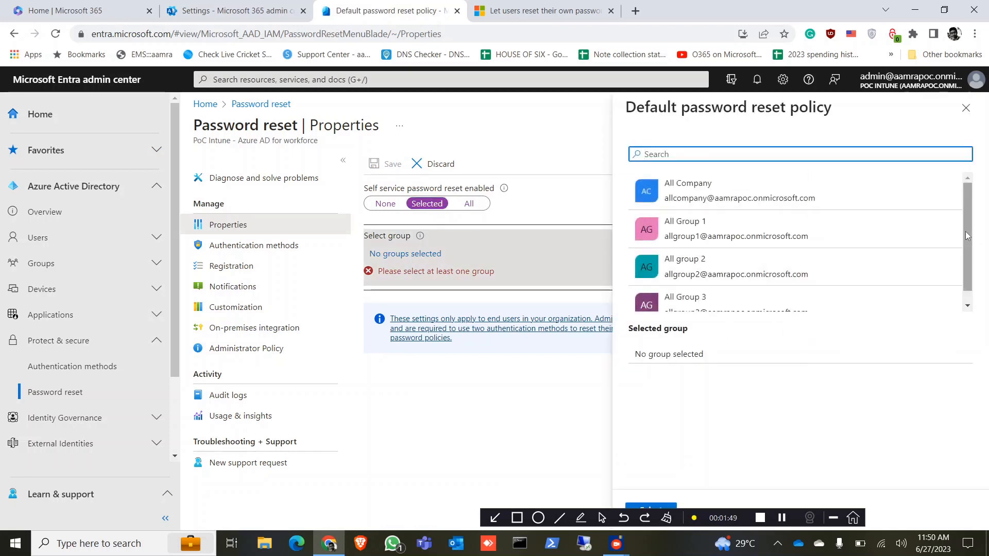
mouse_move(736, 175)
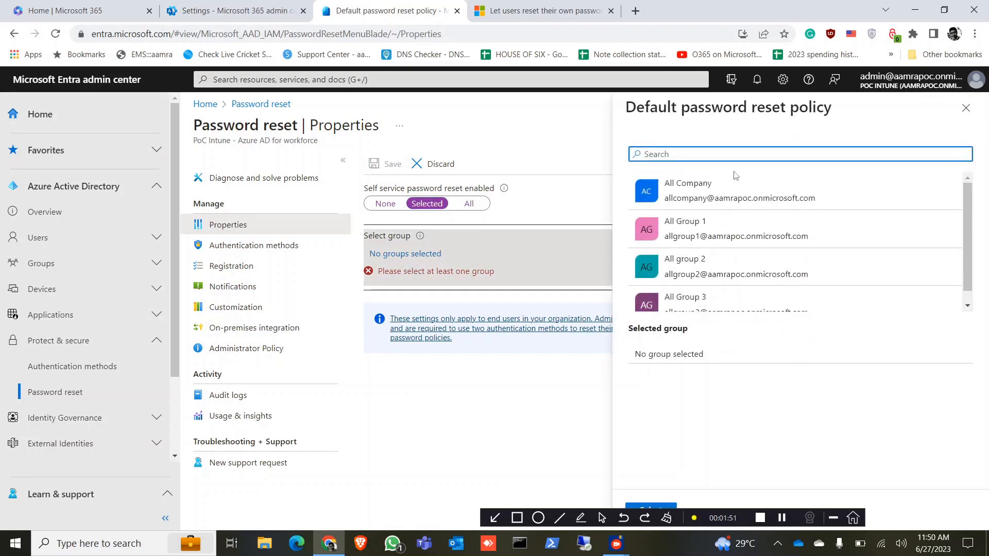
left_click(966, 108)
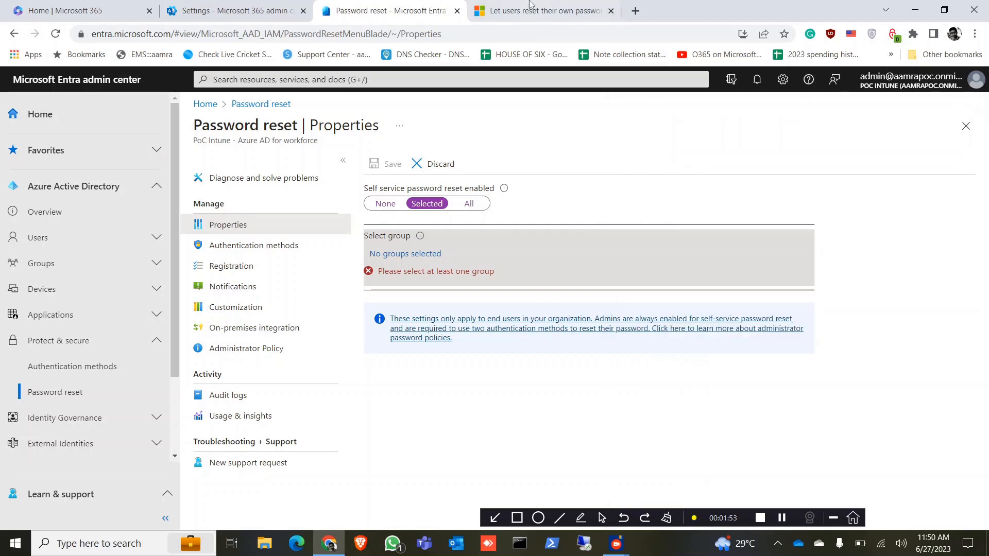
left_click(76, 11)
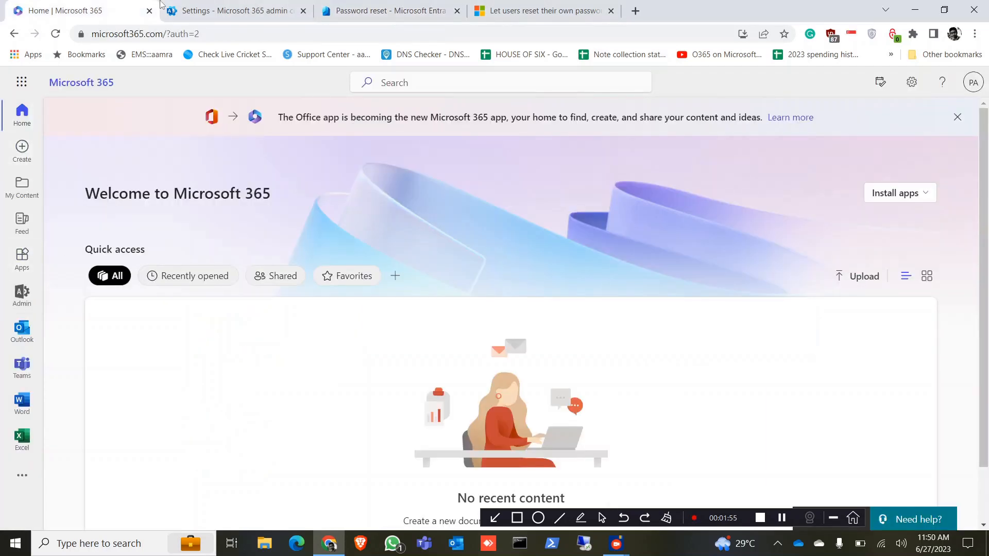
Step: In the admin center, close the password reset pane and go to Active teams & groups
left_click(233, 10)
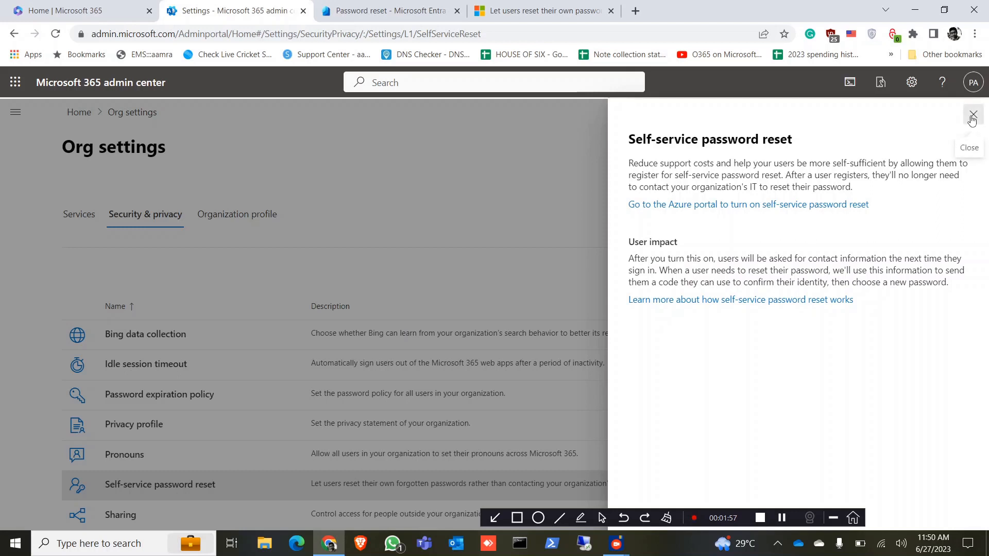
left_click(973, 115)
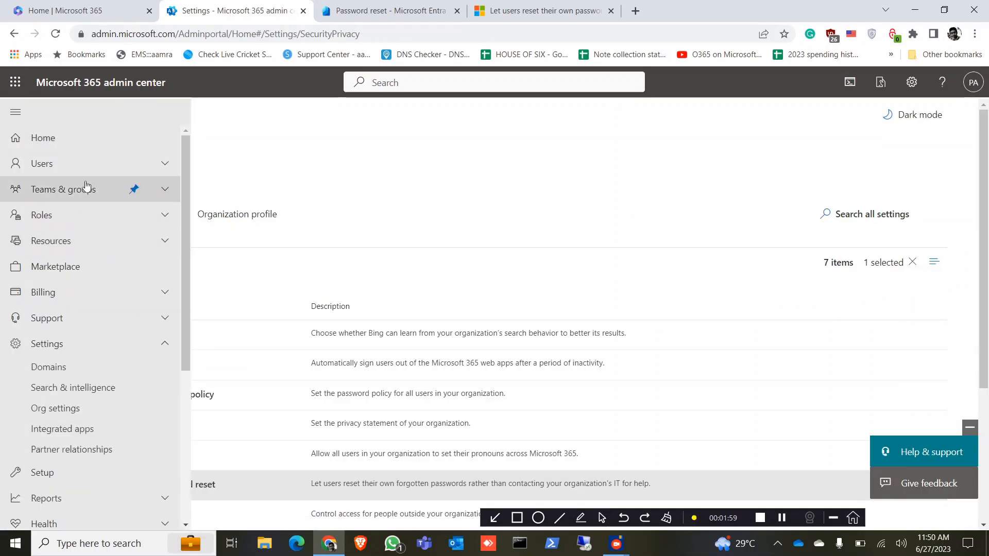
left_click(62, 188)
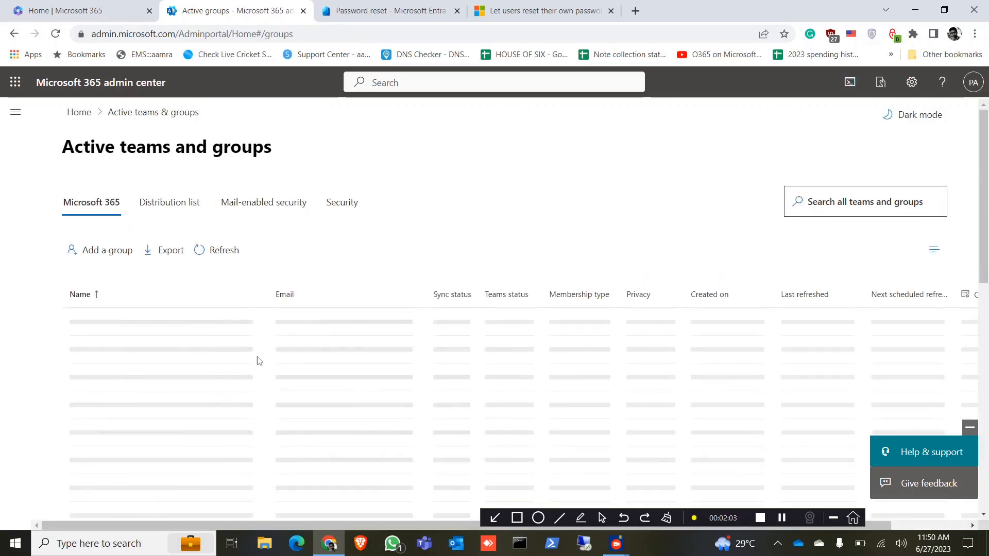
Step: Start a new Microsoft 365 group named 'reset password'
left_click(106, 250)
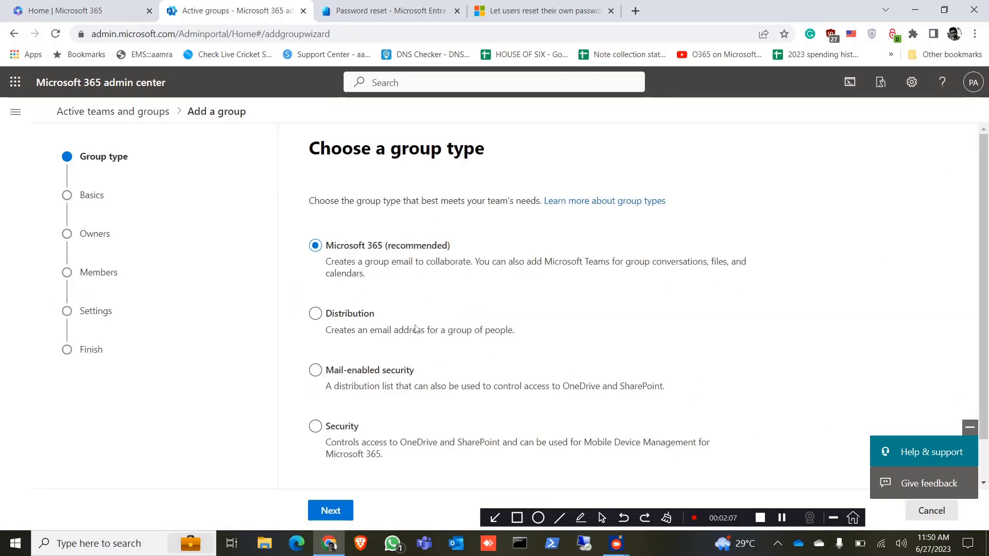
left_click(330, 510)
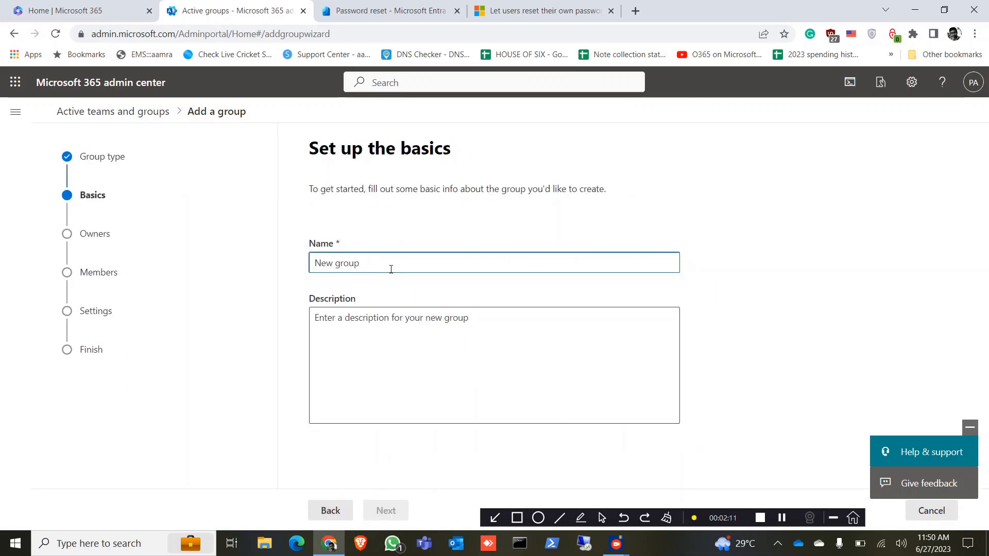
type("reset")
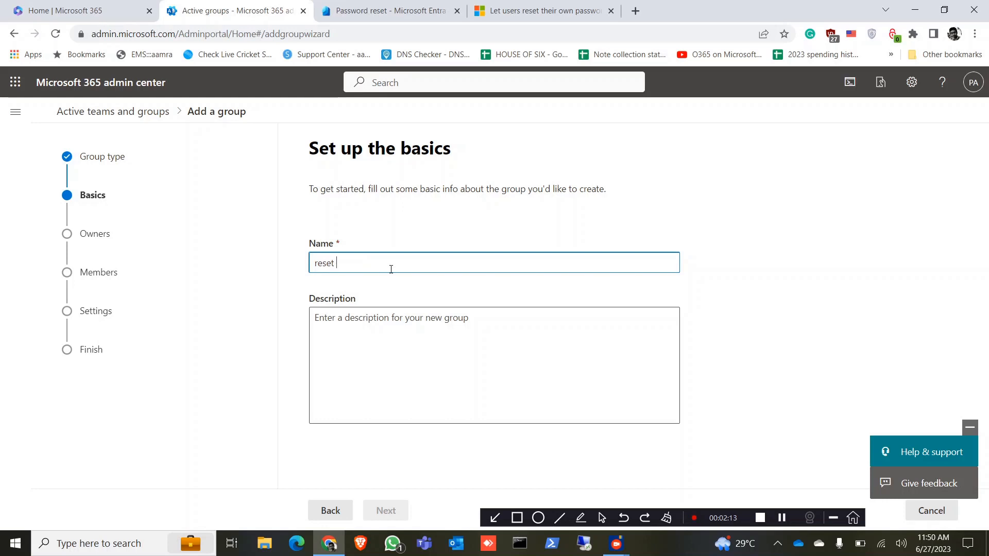
type("password")
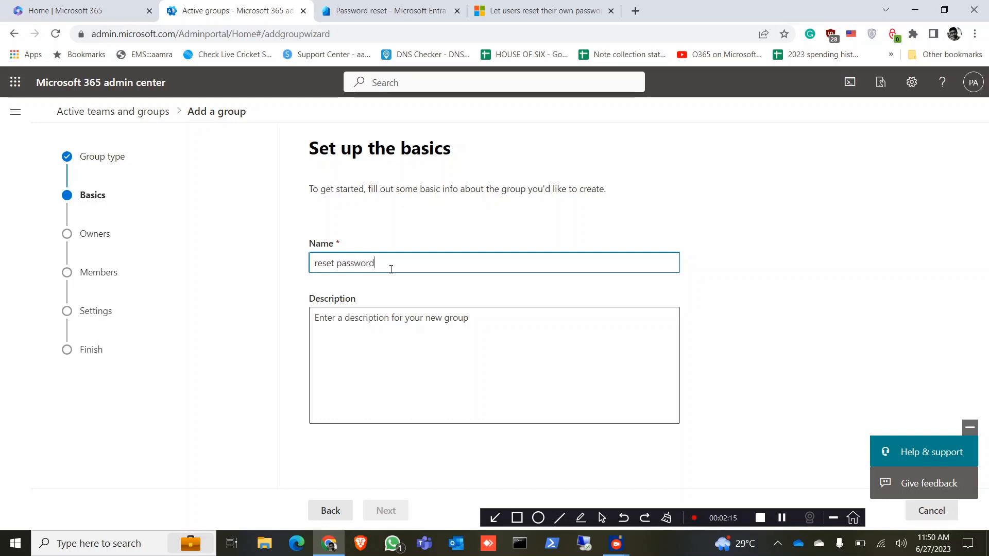
left_click(386, 510)
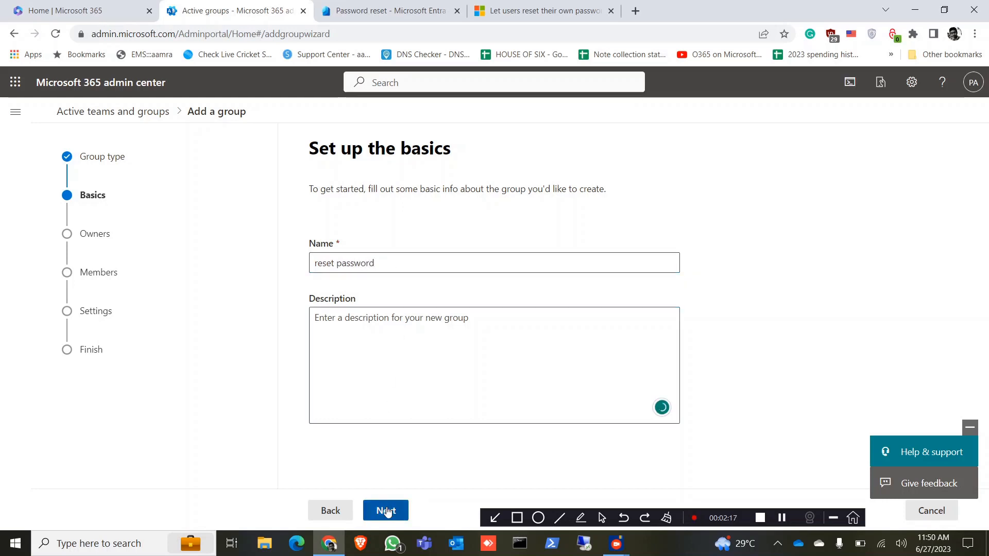
Step: Assign the admin account as owner of the 'reset password' group
left_click(385, 510)
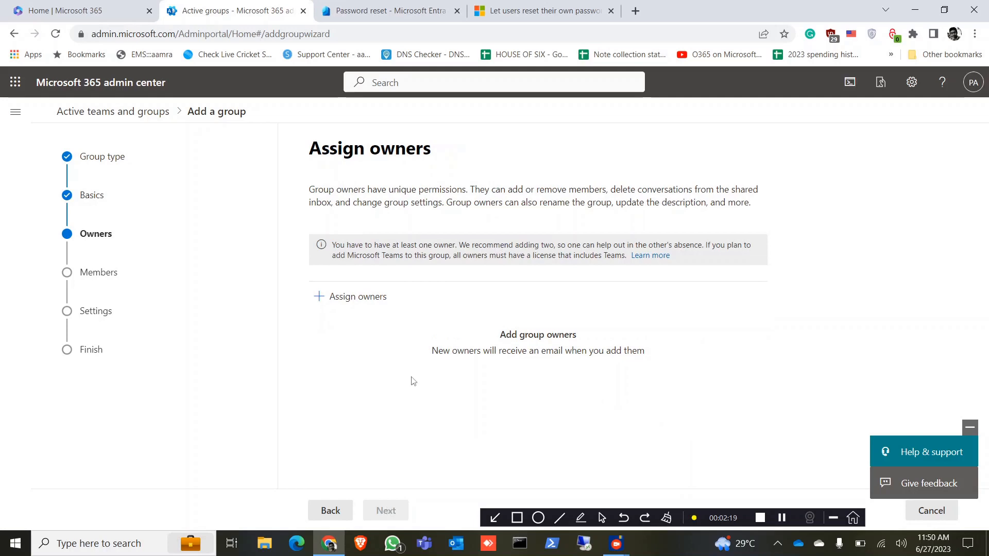
left_click(357, 296)
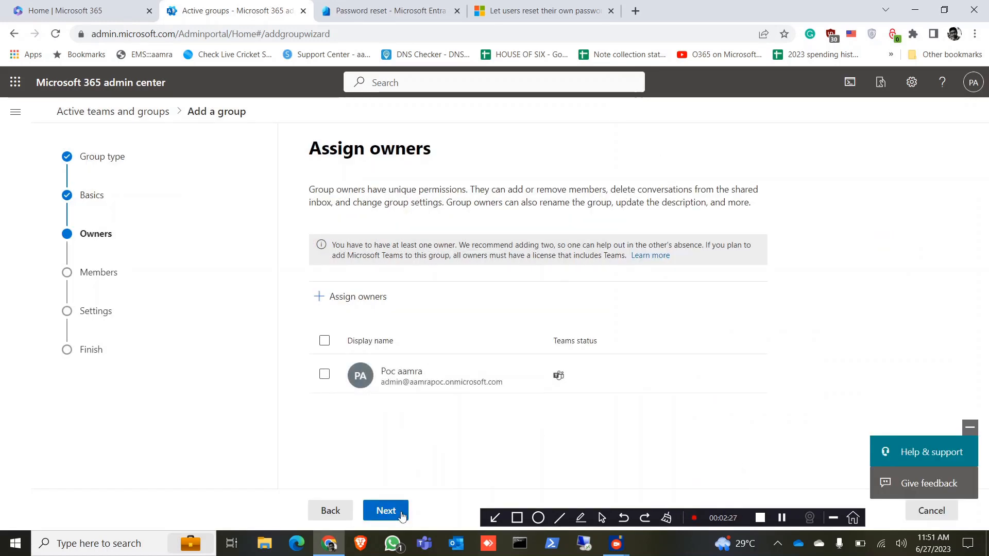
Step: Add one user as a member of the 'reset password' group
left_click(385, 510)
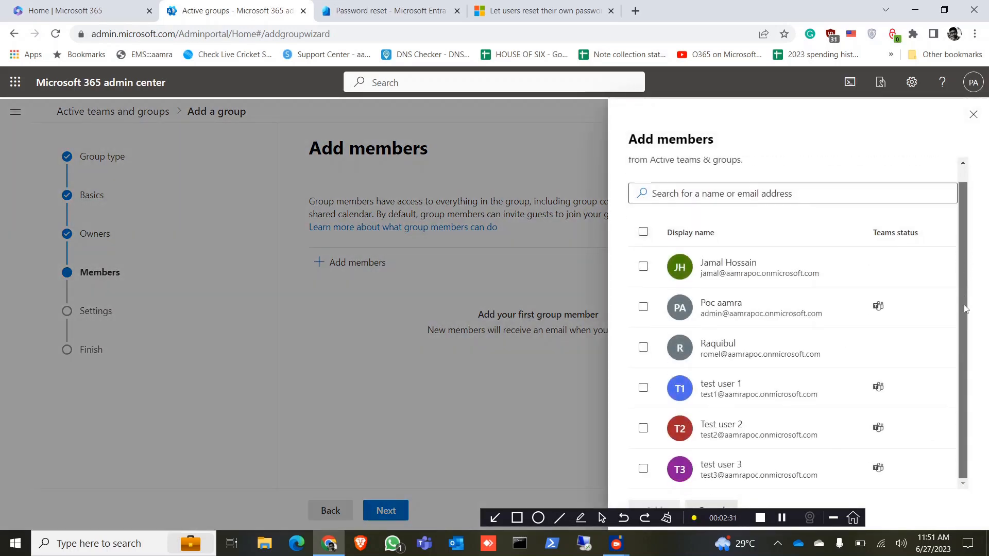
mouse_move(644, 347)
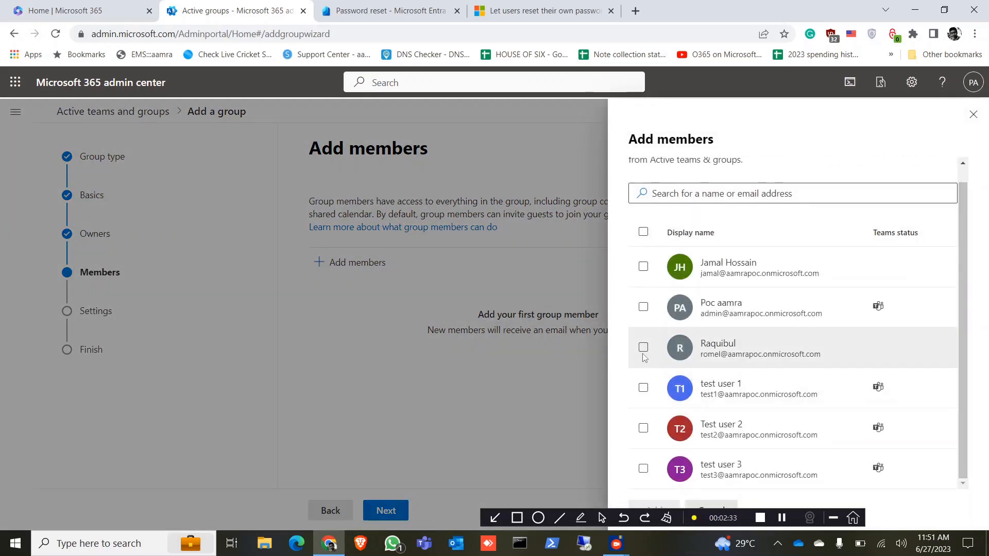
left_click(643, 348)
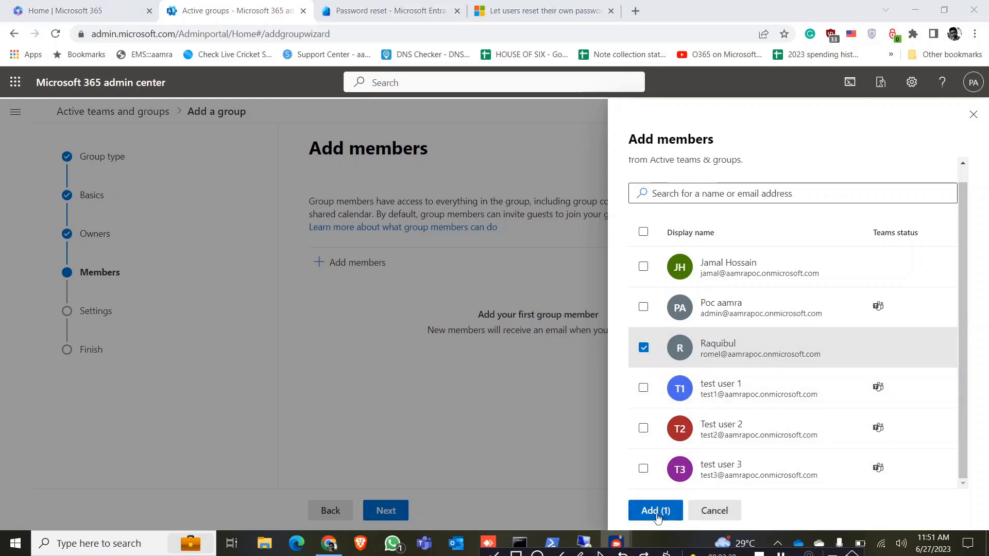
left_click(655, 510)
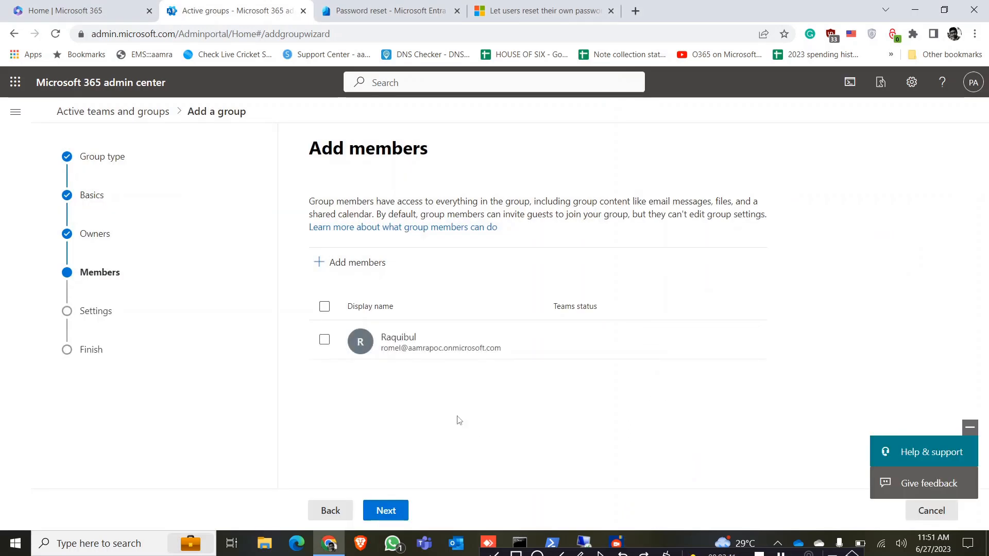
mouse_move(385, 487)
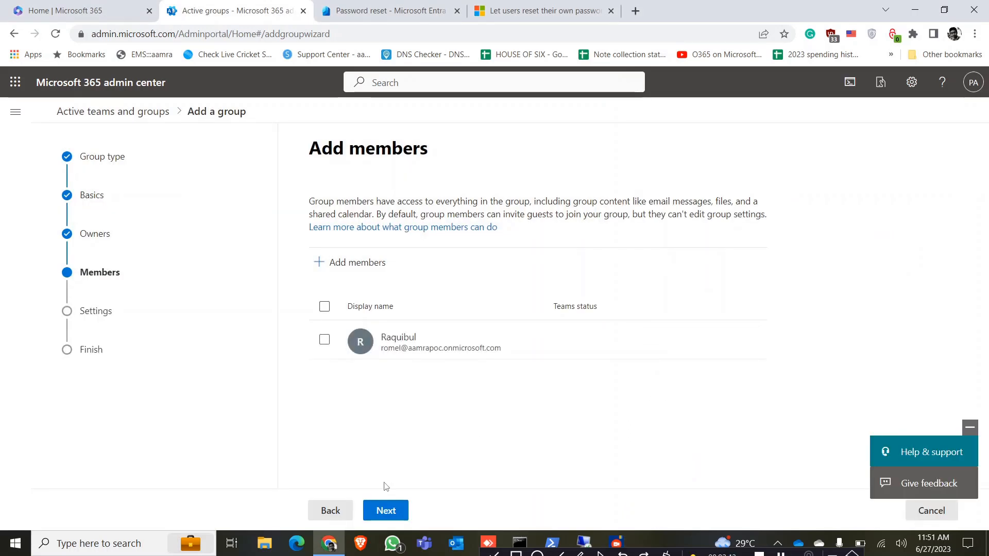
Step: Give the group email 'passwordreset', make it Private without a Teams team, and create it
left_click(384, 511)
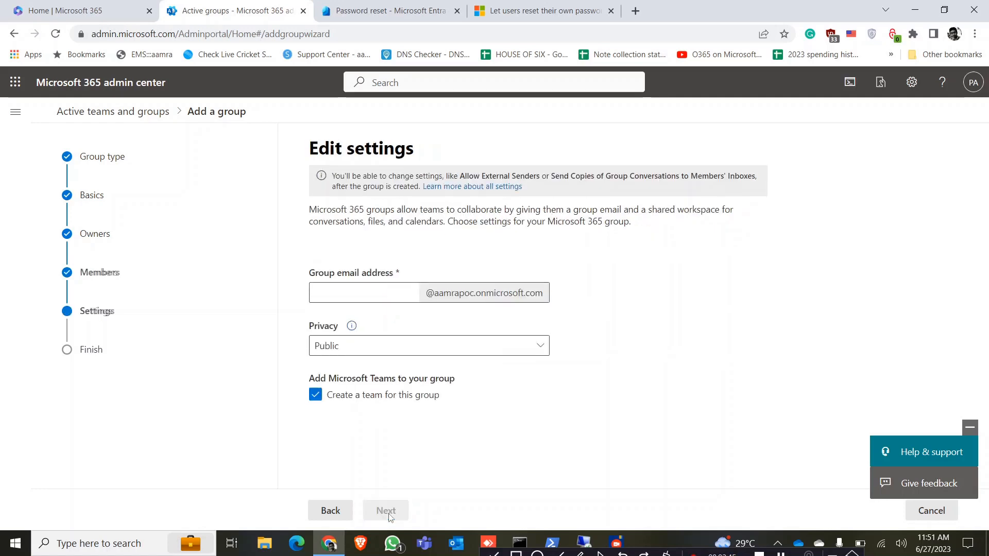
left_click(363, 292)
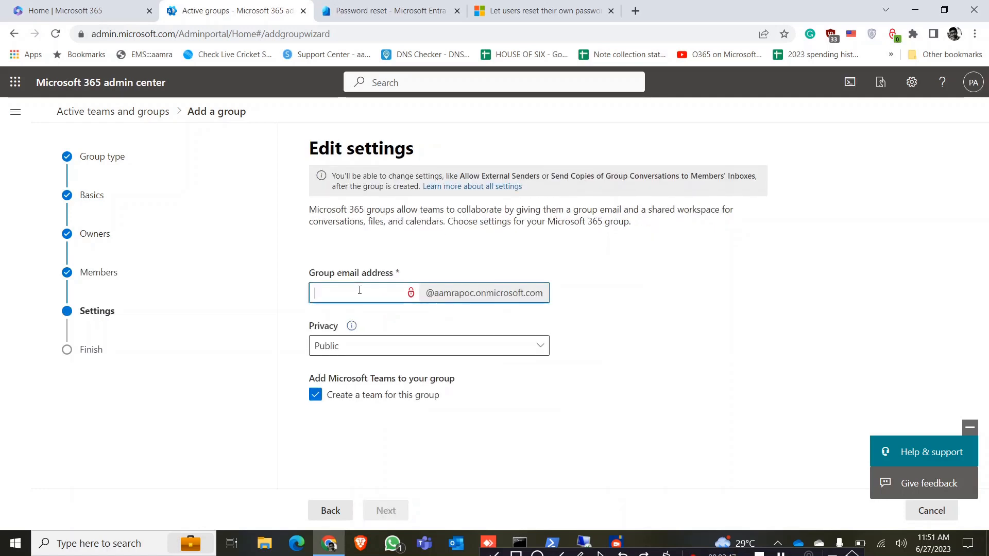
type("pa")
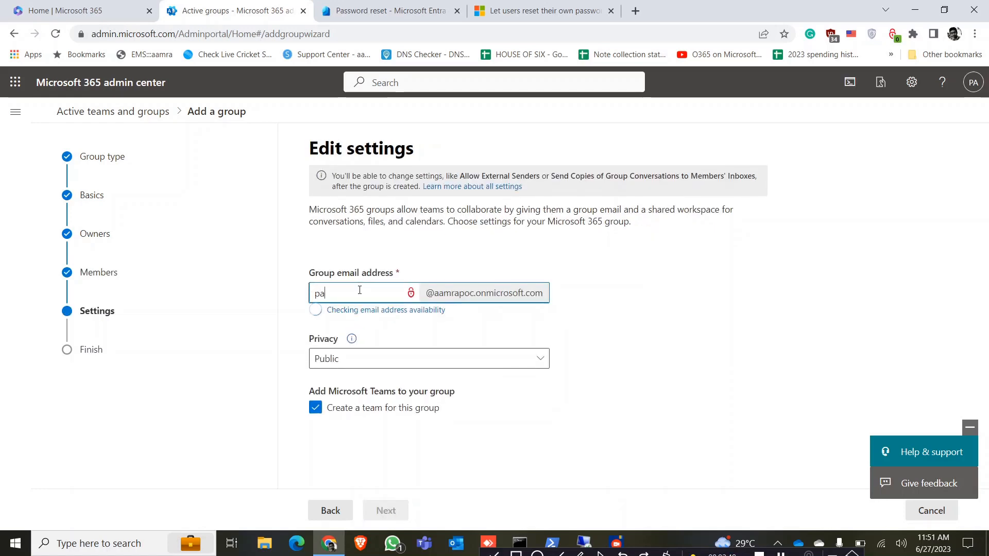
type("ssword")
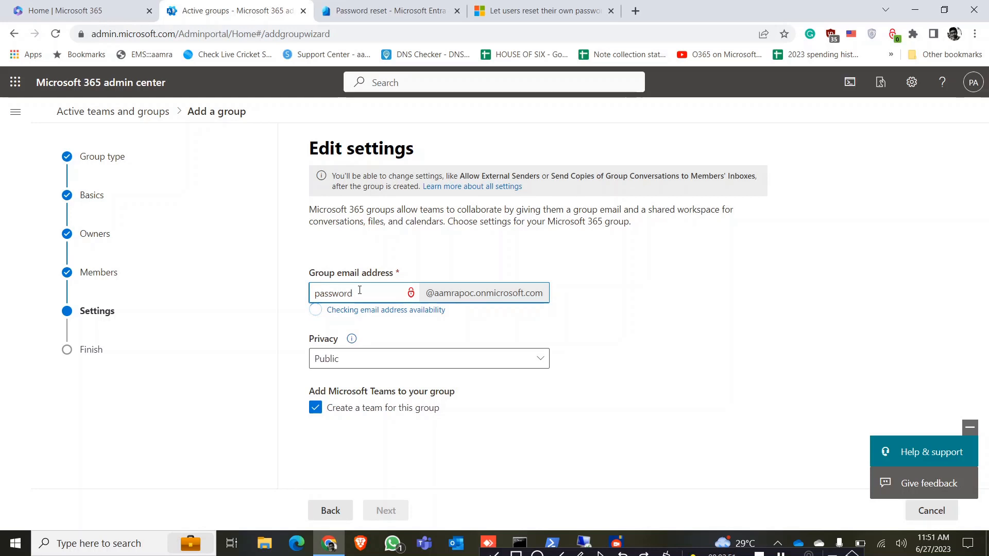
type("reset")
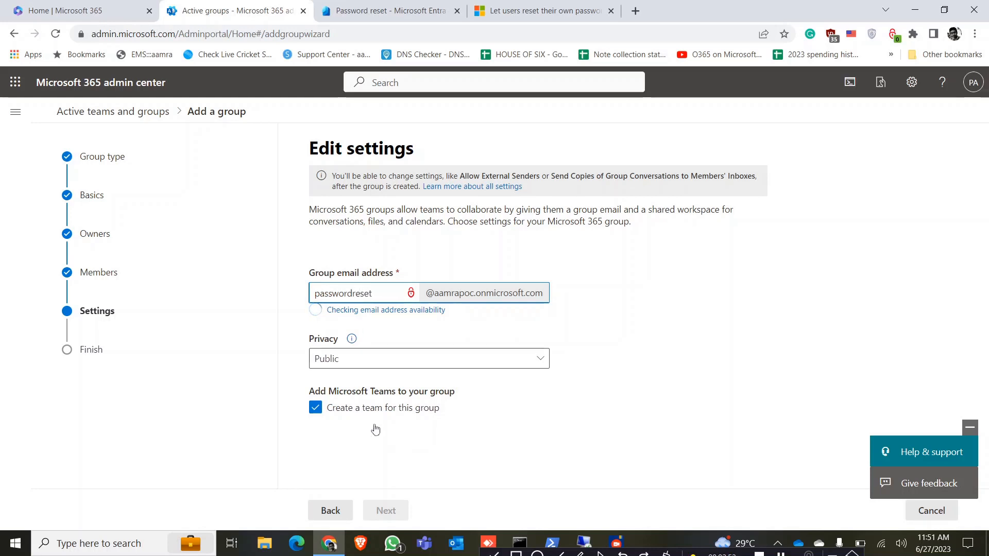
left_click(429, 359)
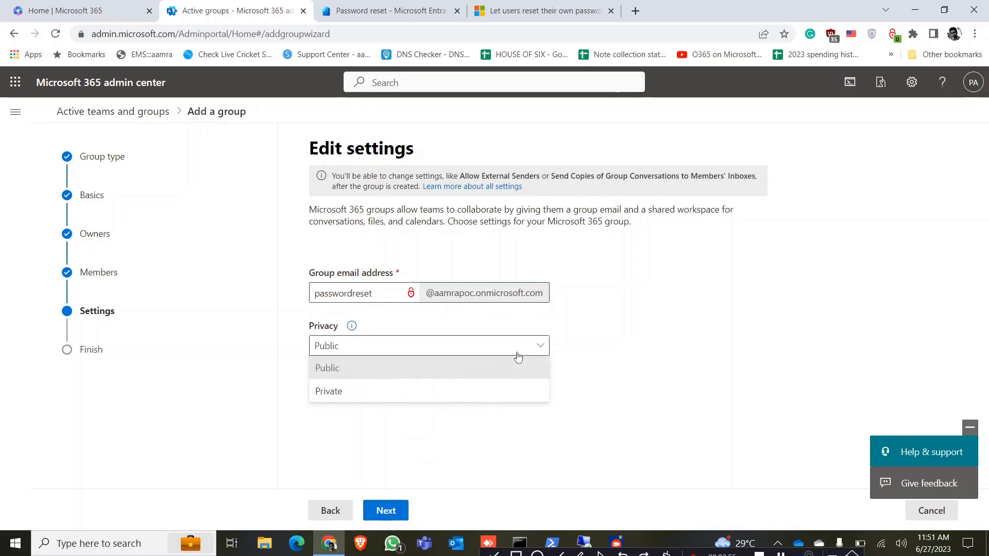
left_click(329, 391)
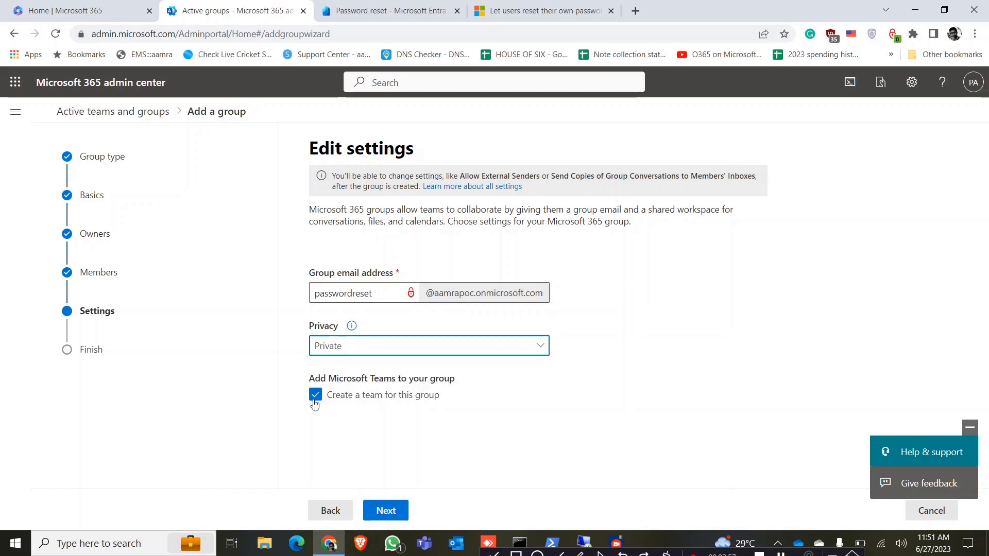
left_click(315, 396)
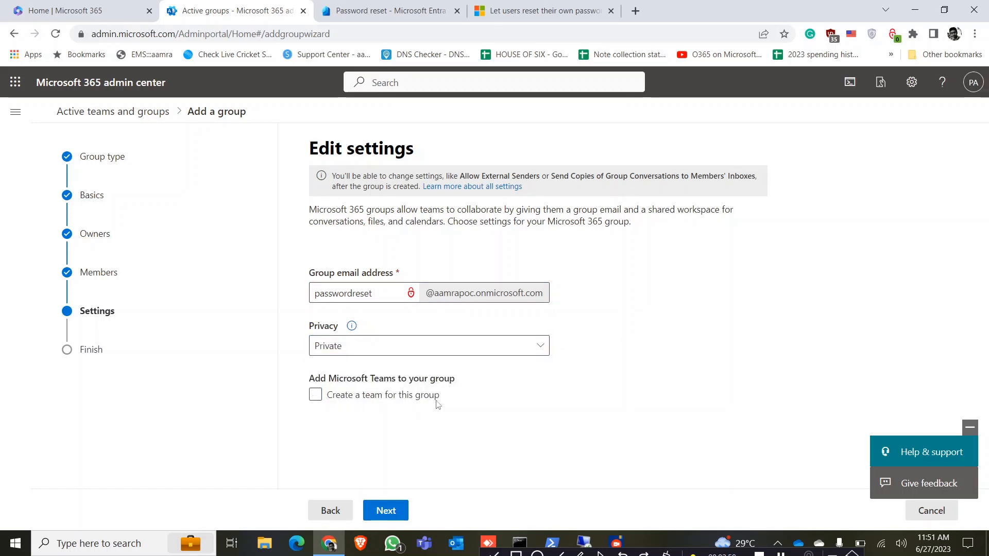
mouse_move(385, 510)
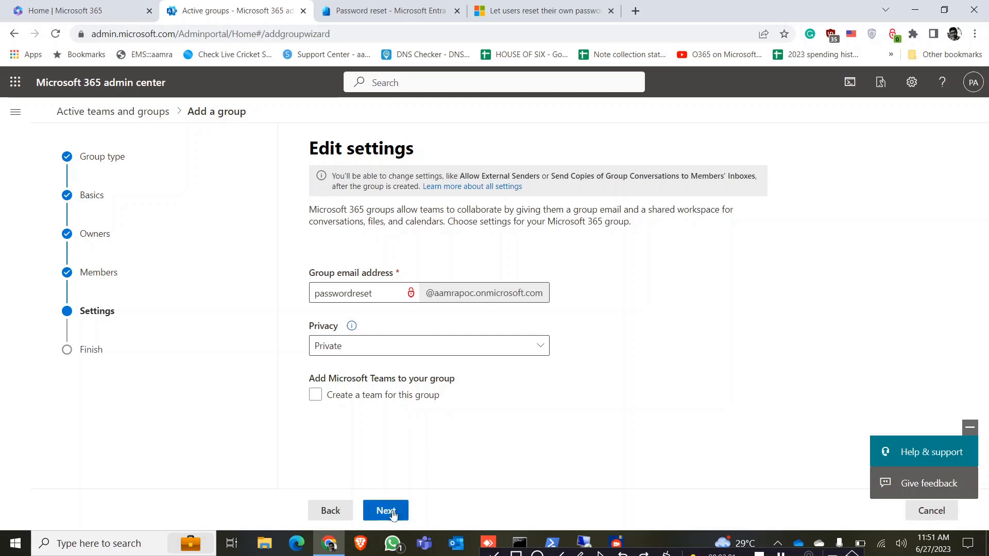
mouse_move(411, 513)
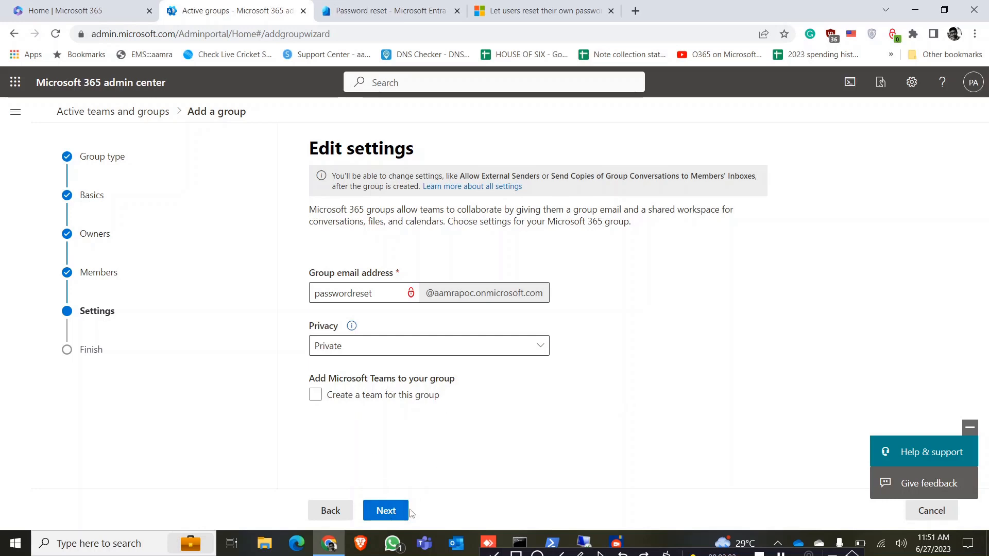
left_click(386, 511)
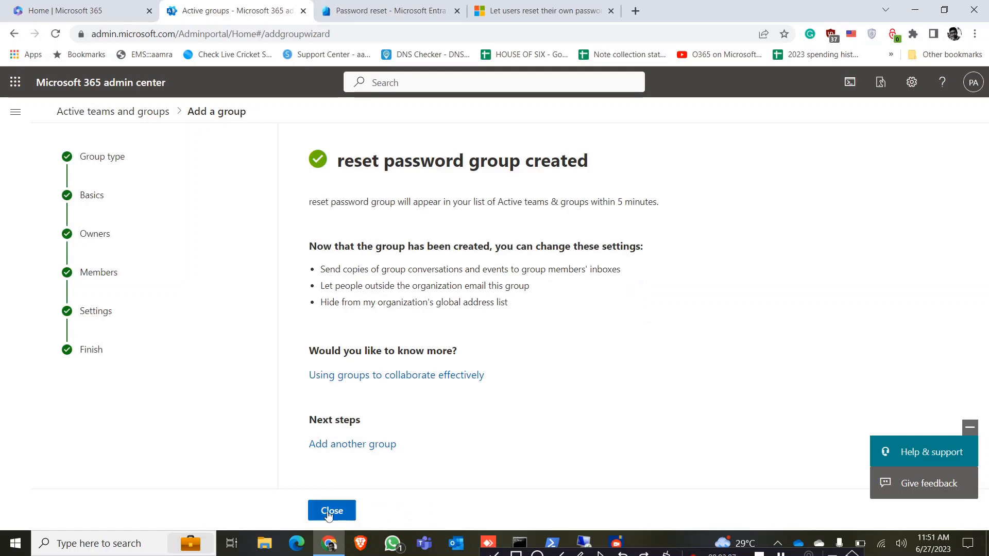
Step: Close the group-created wizard and dismiss the feedback survey popup
left_click(331, 511)
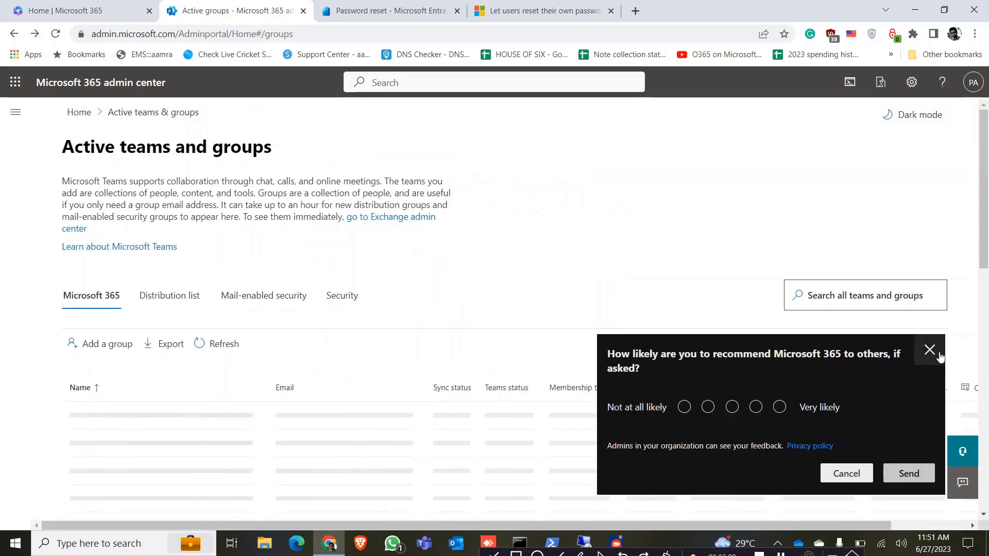
left_click(385, 11)
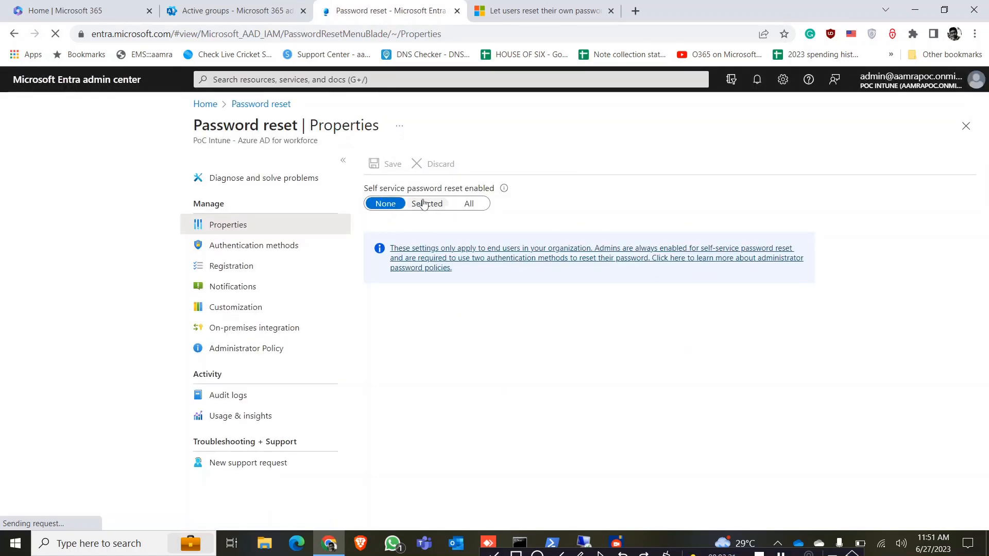
Step: Scope self-service password reset to Selected, choosing the 'reset password' group
left_click(427, 203)
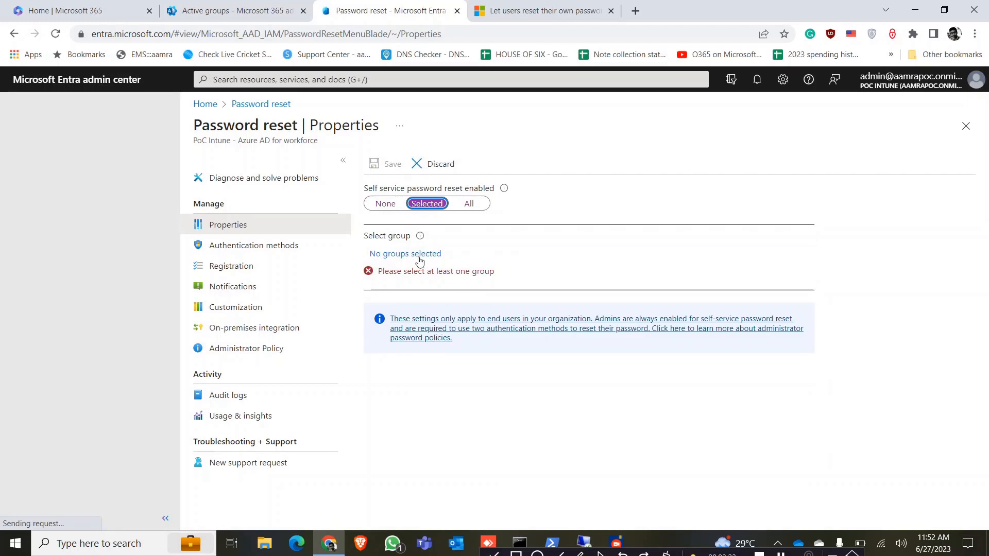
left_click(405, 254)
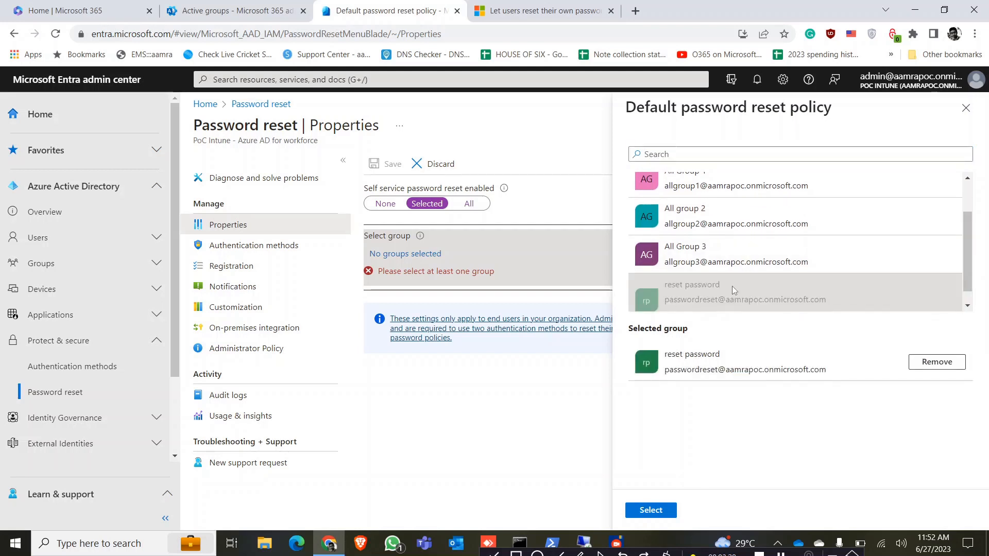
left_click(650, 510)
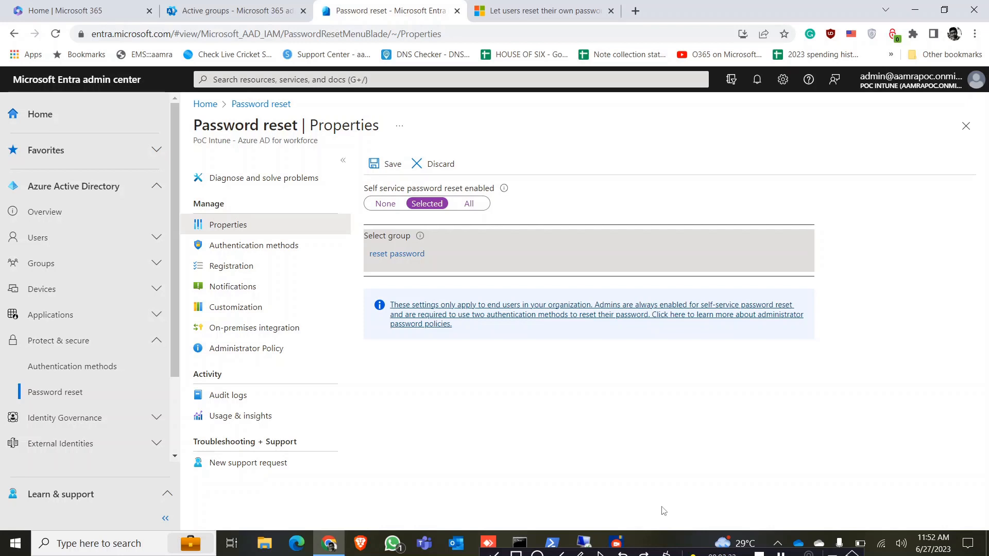
mouse_move(384, 164)
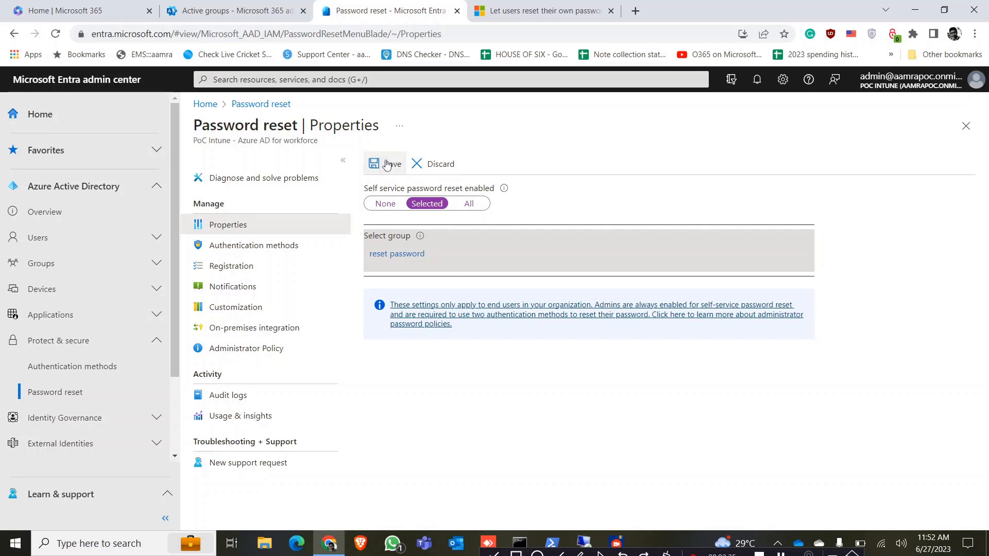
mouse_move(411, 402)
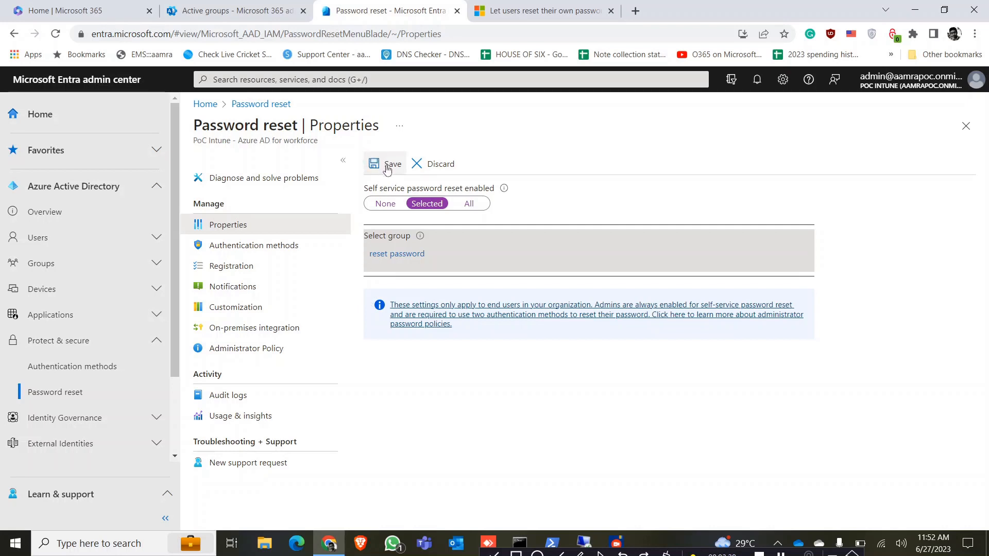
Step: Save the password reset properties and dismiss the saved confirmation
left_click(386, 164)
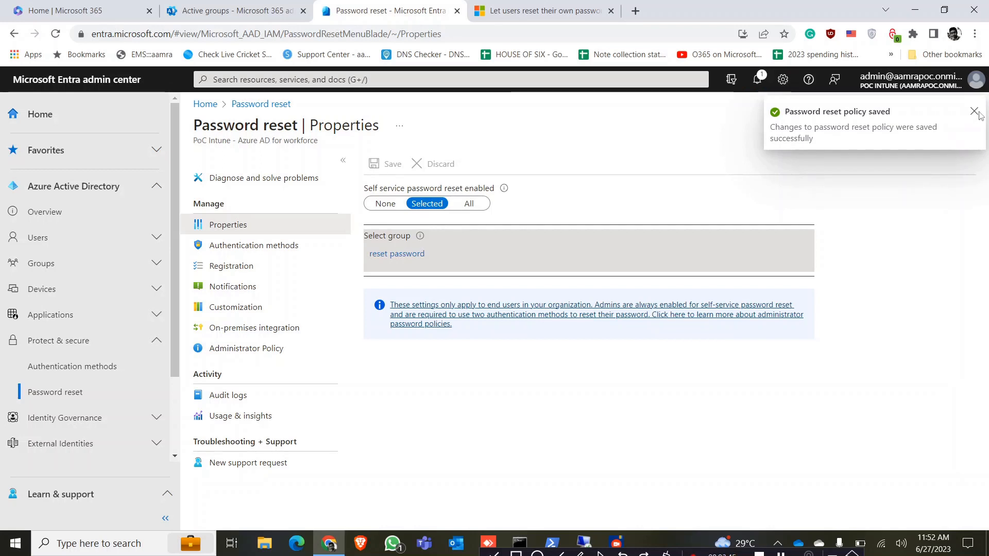
left_click(976, 112)
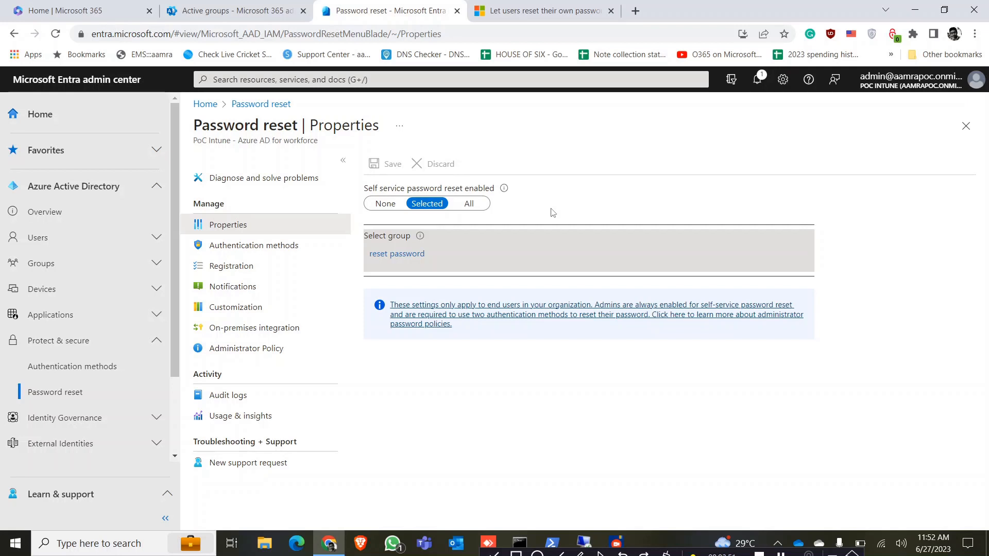
mouse_move(536, 399)
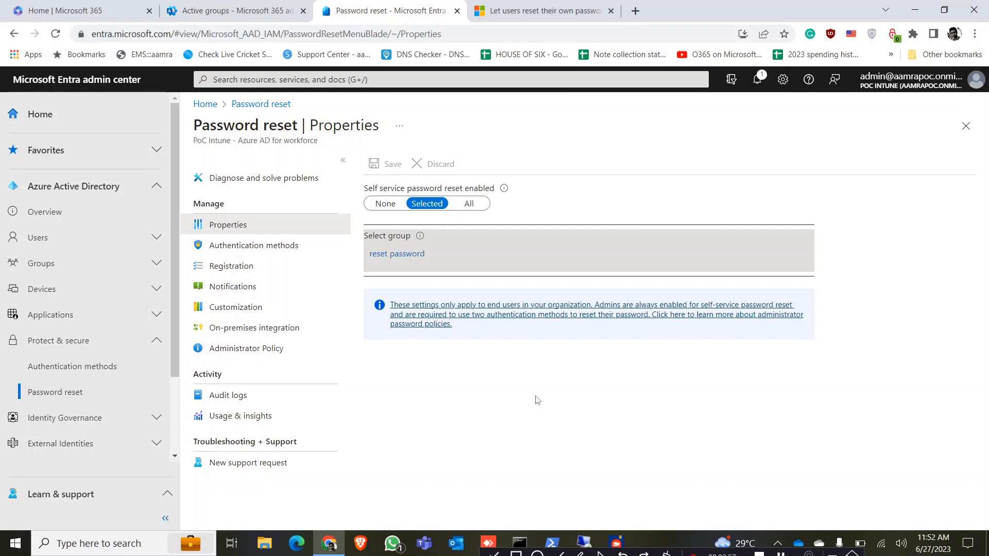
mouse_move(677, 522)
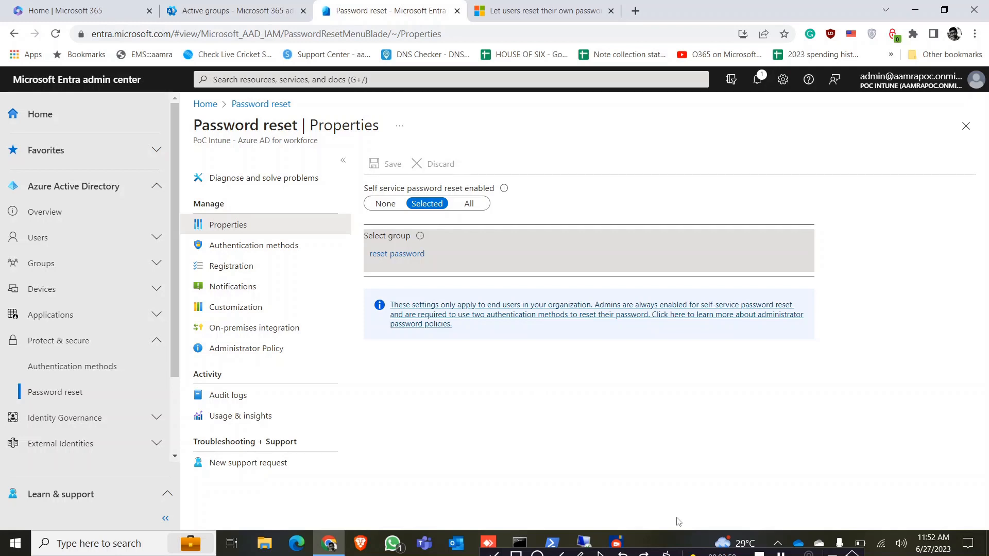